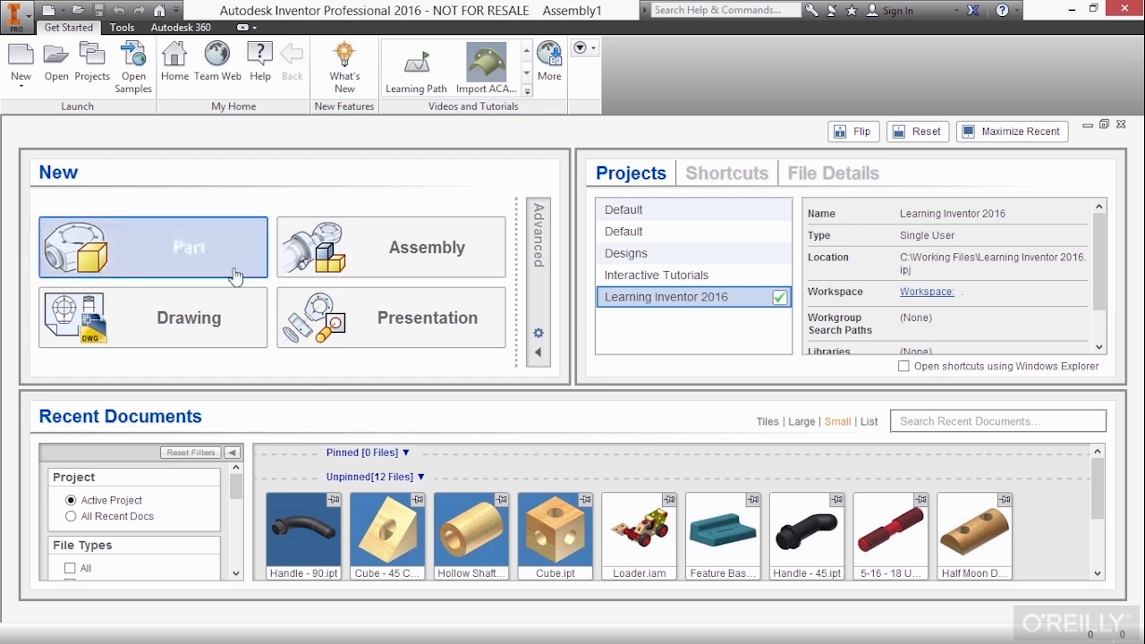
mouse_move(235, 260)
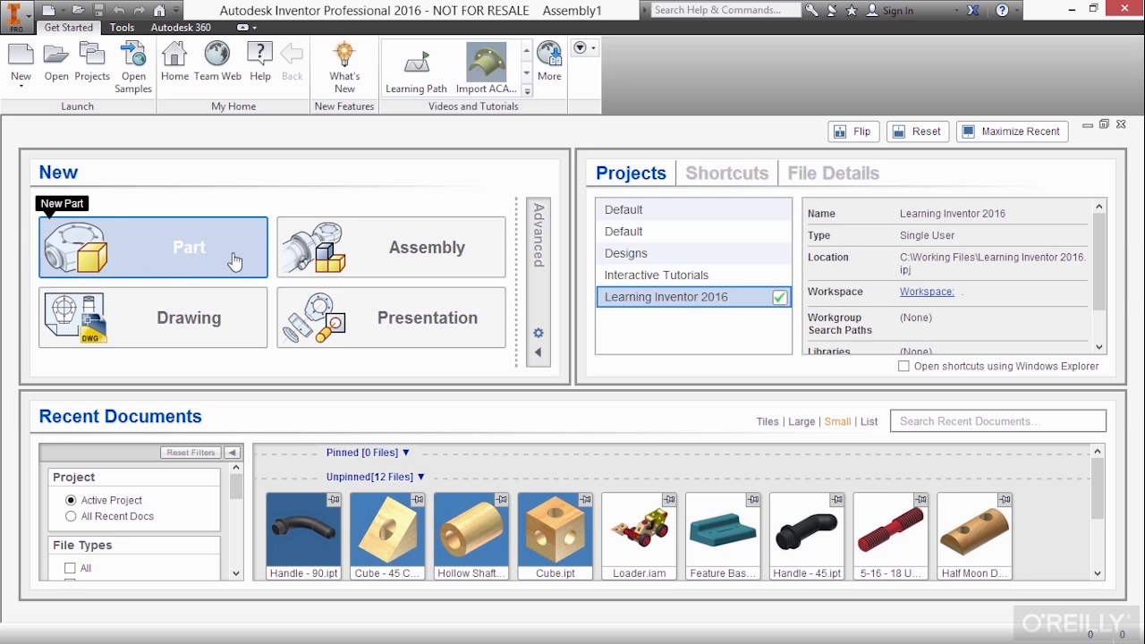
mouse_move(539, 362)
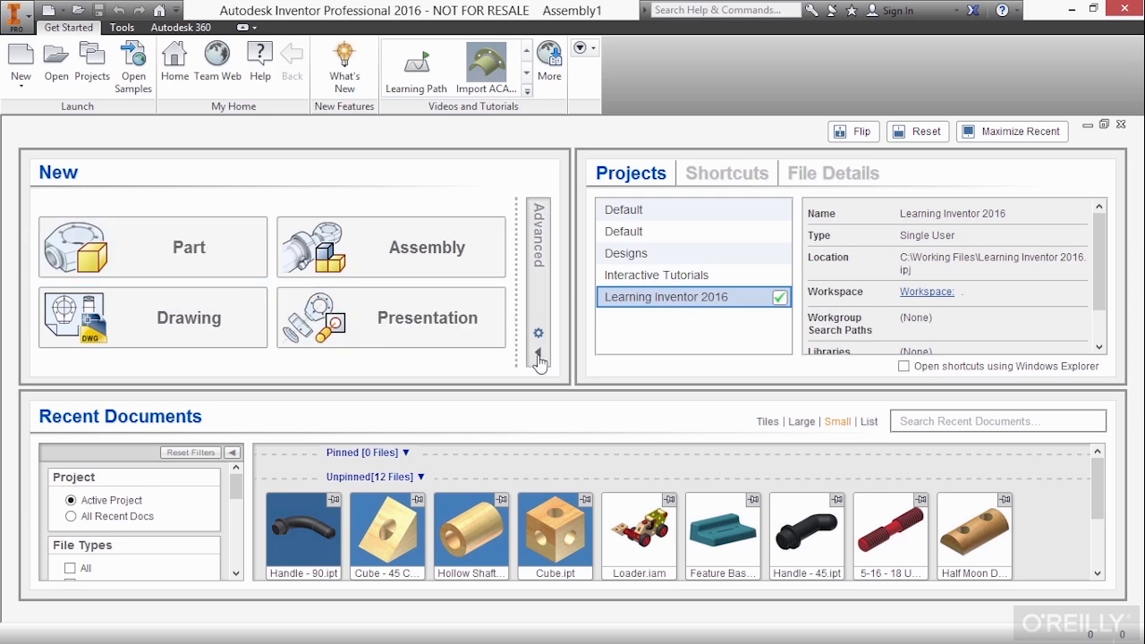
Show the advanced templates, expand the English folder and select O'Reilly Template.ipt.
left_click(539, 353)
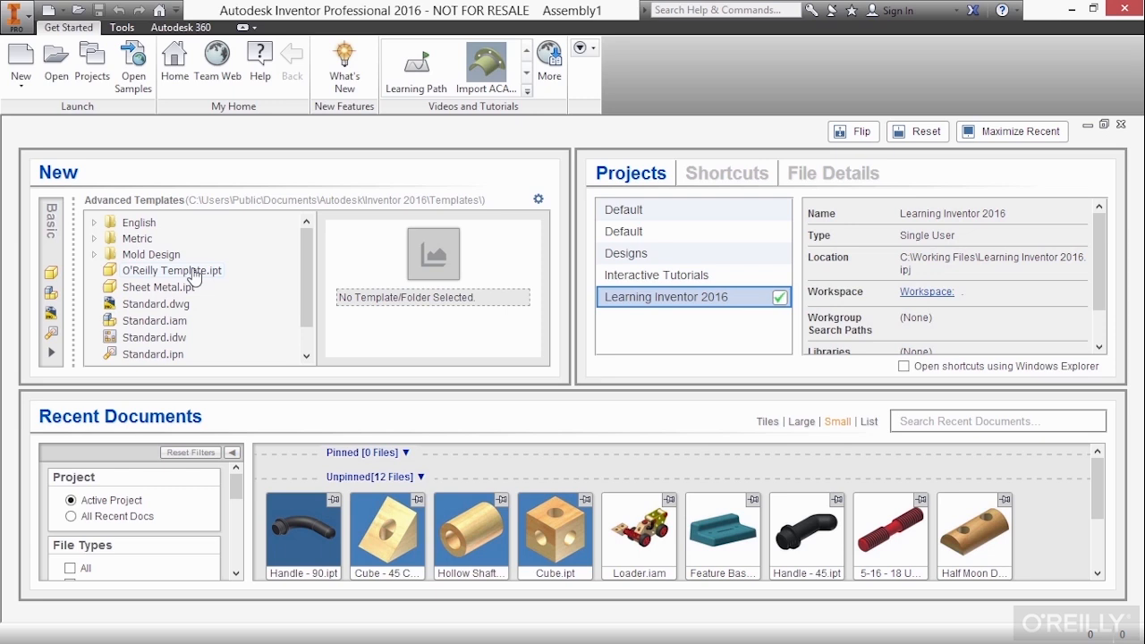
left_click(139, 222)
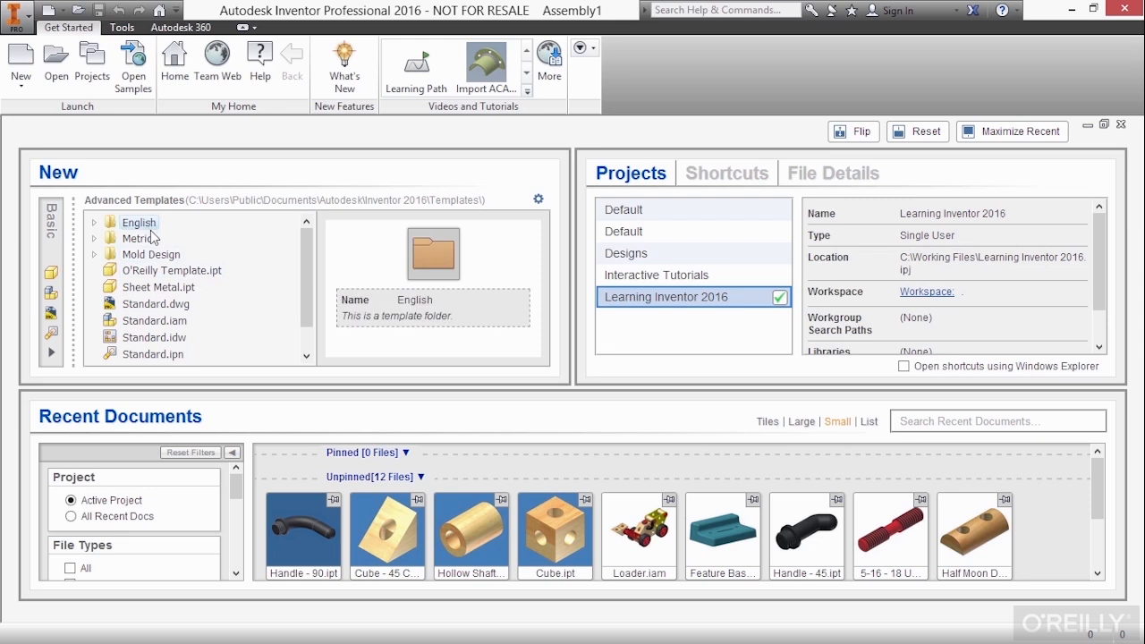
left_click(94, 222)
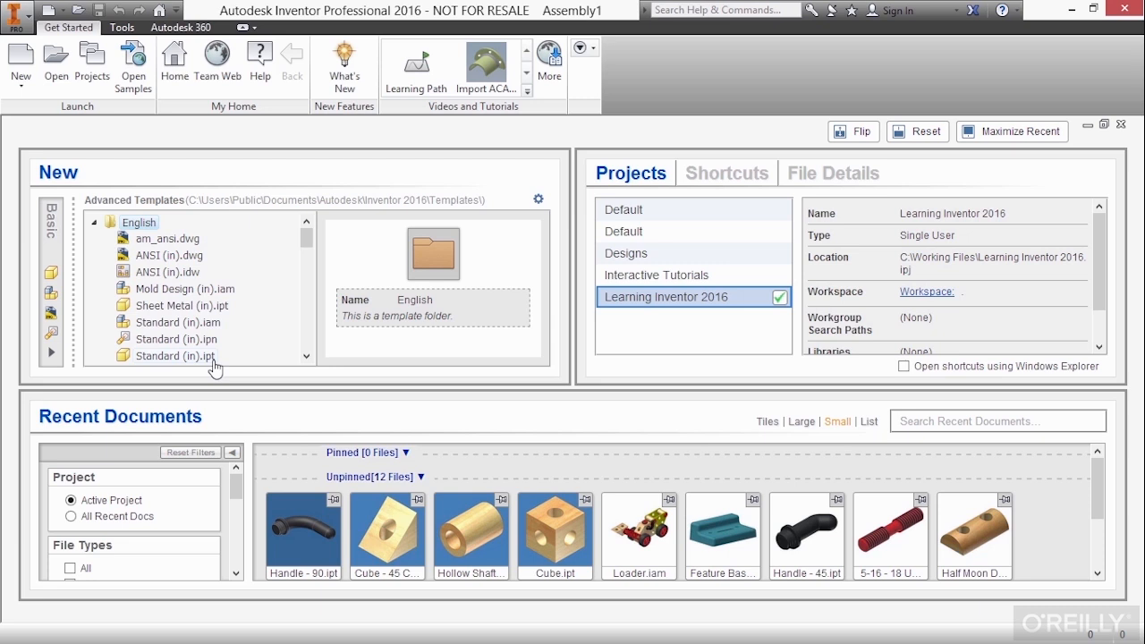
mouse_move(212, 315)
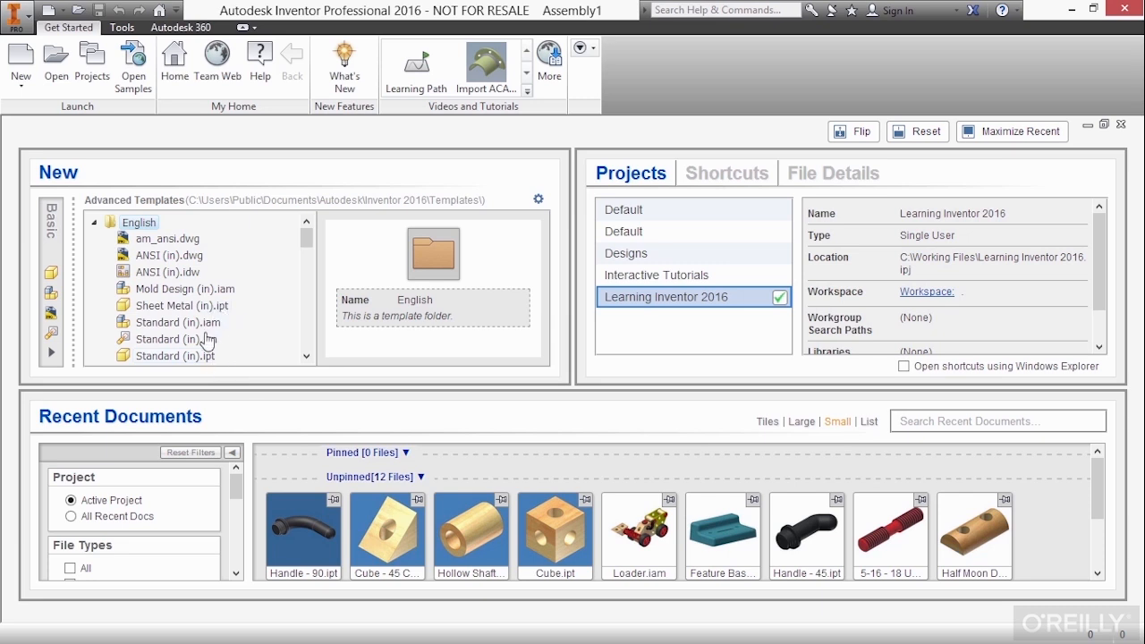
left_click(99, 222)
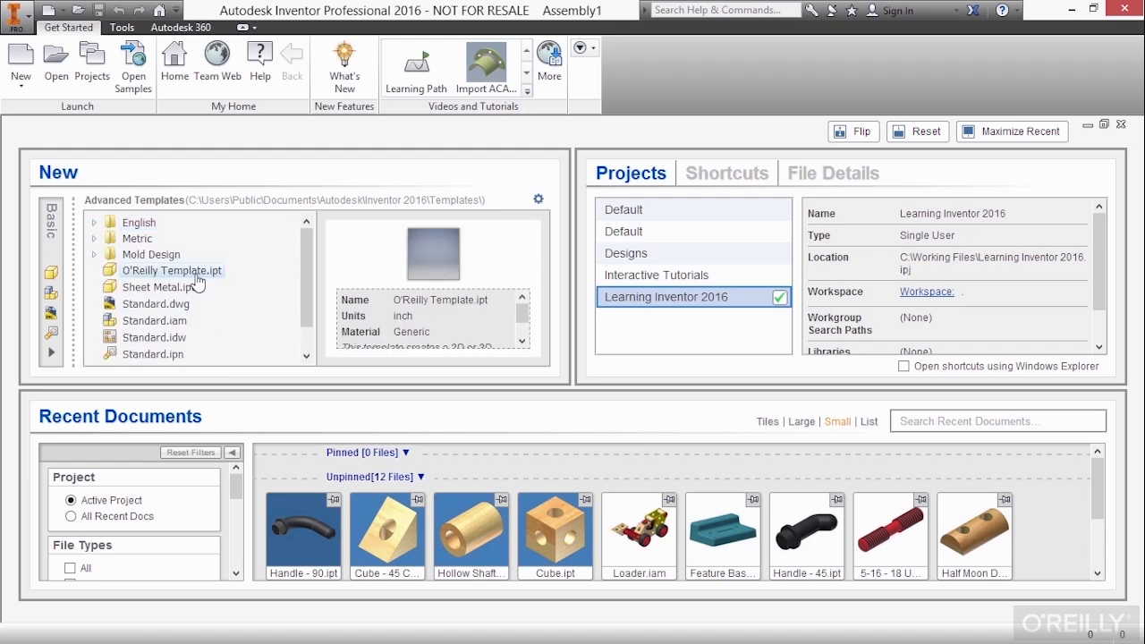
Create Part1 from the O'Reilly Template.ipt part template.
double_click(172, 270)
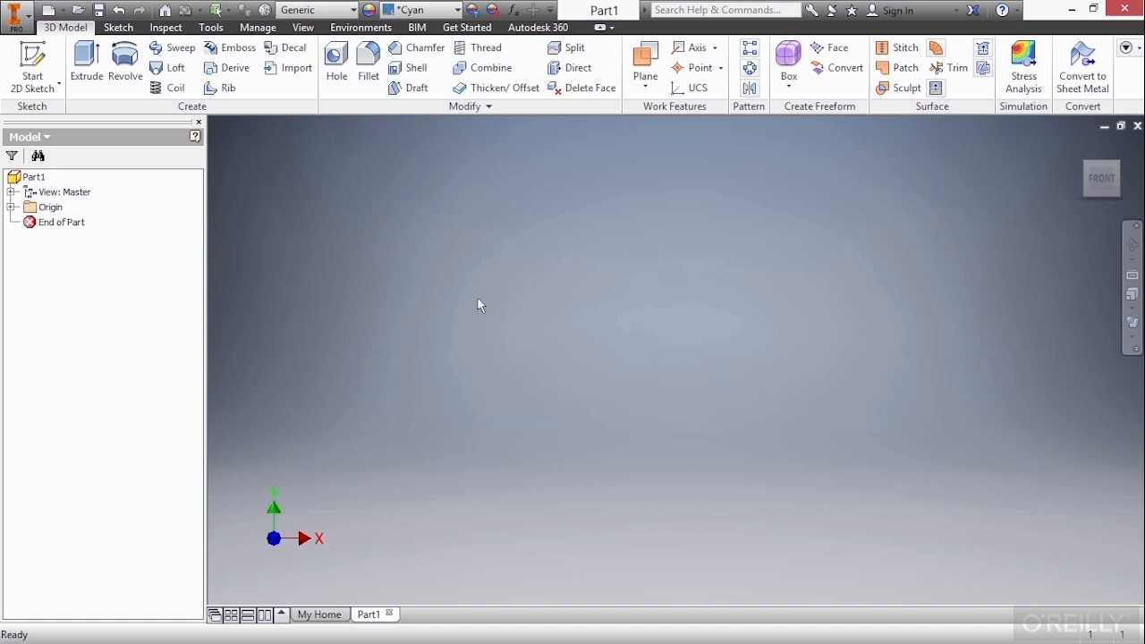
mouse_move(410, 300)
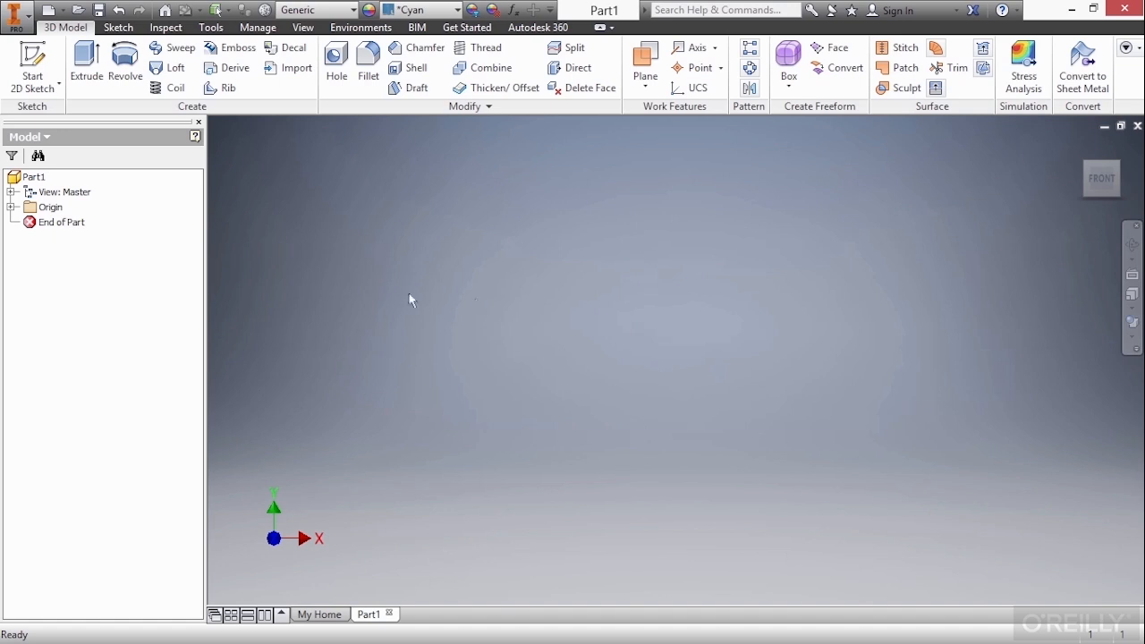
Expand the Origin folder and preview the YZ, XZ and XY planes one by one.
left_click(13, 207)
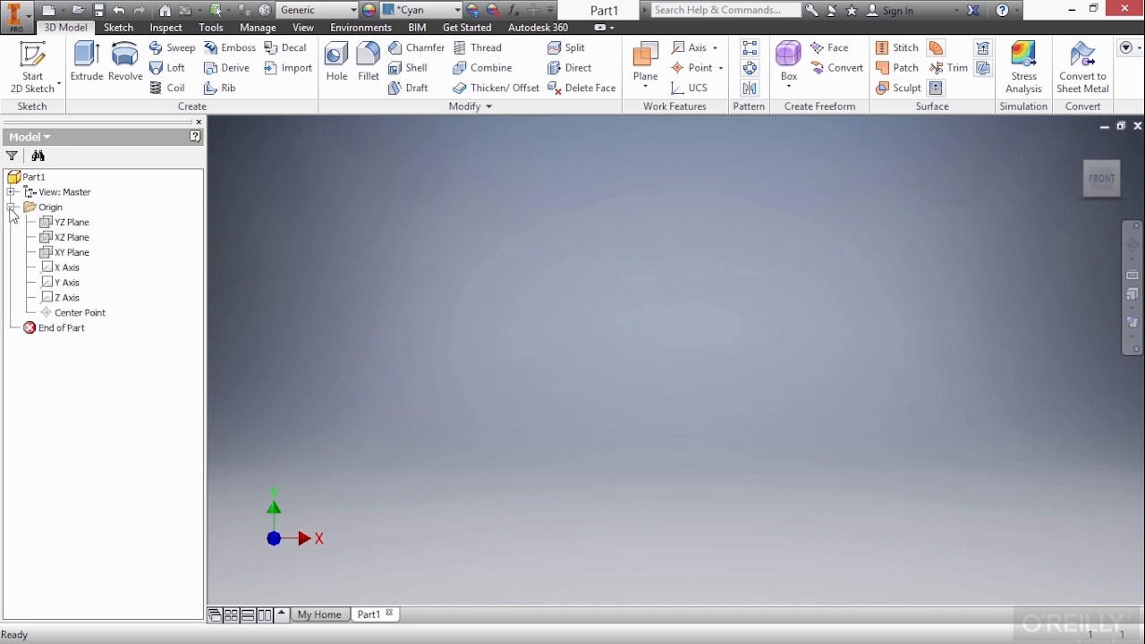
left_click(71, 222)
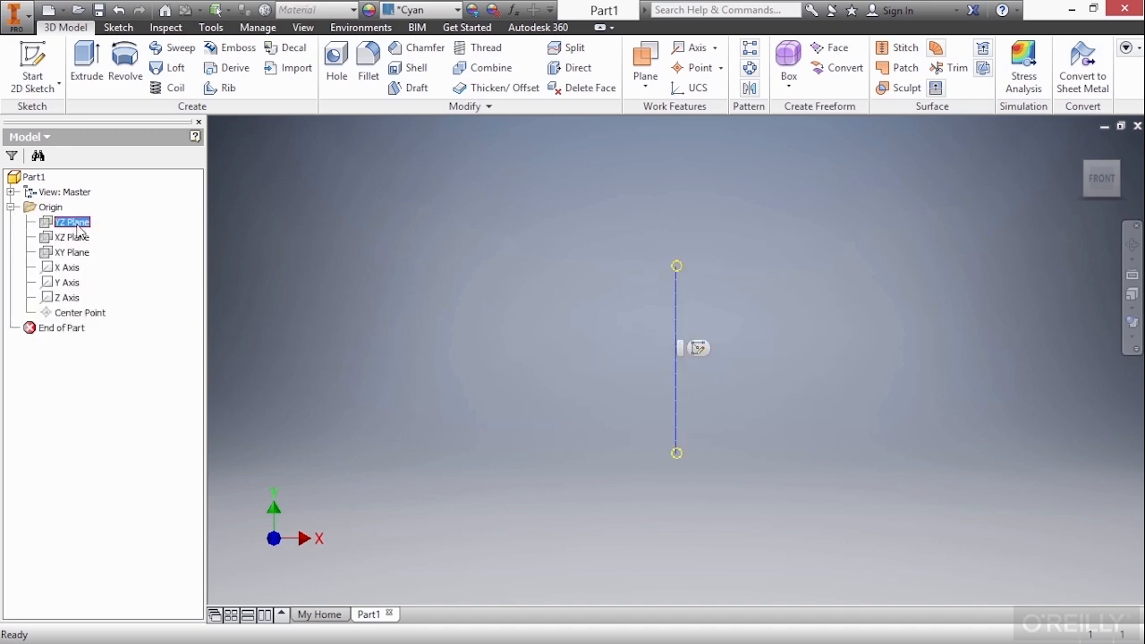
left_click(71, 251)
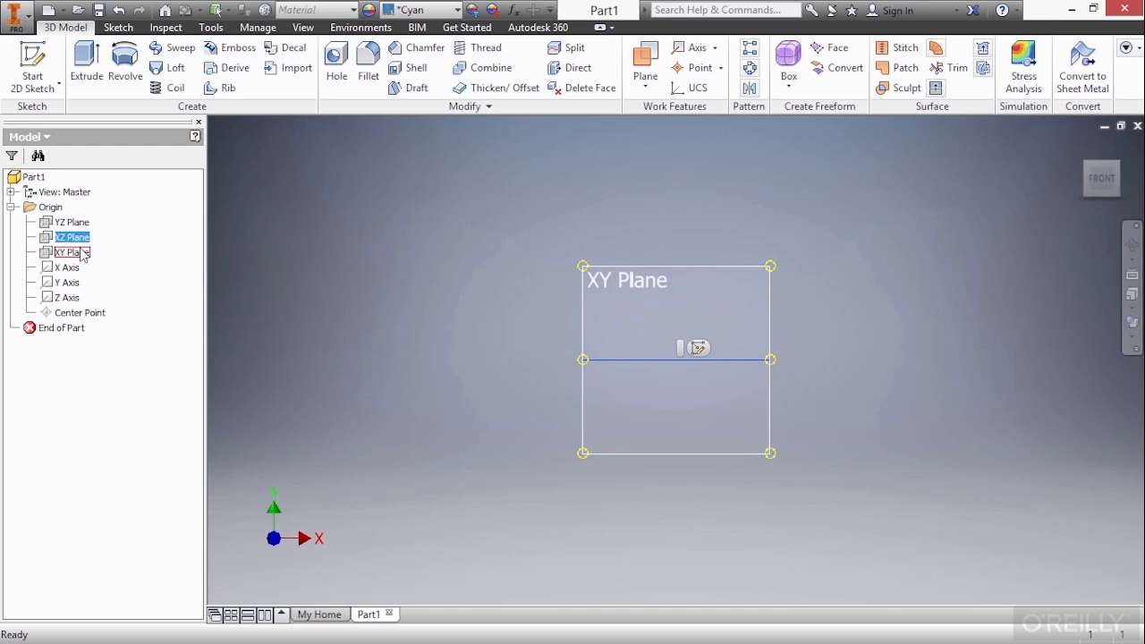
left_click(72, 252)
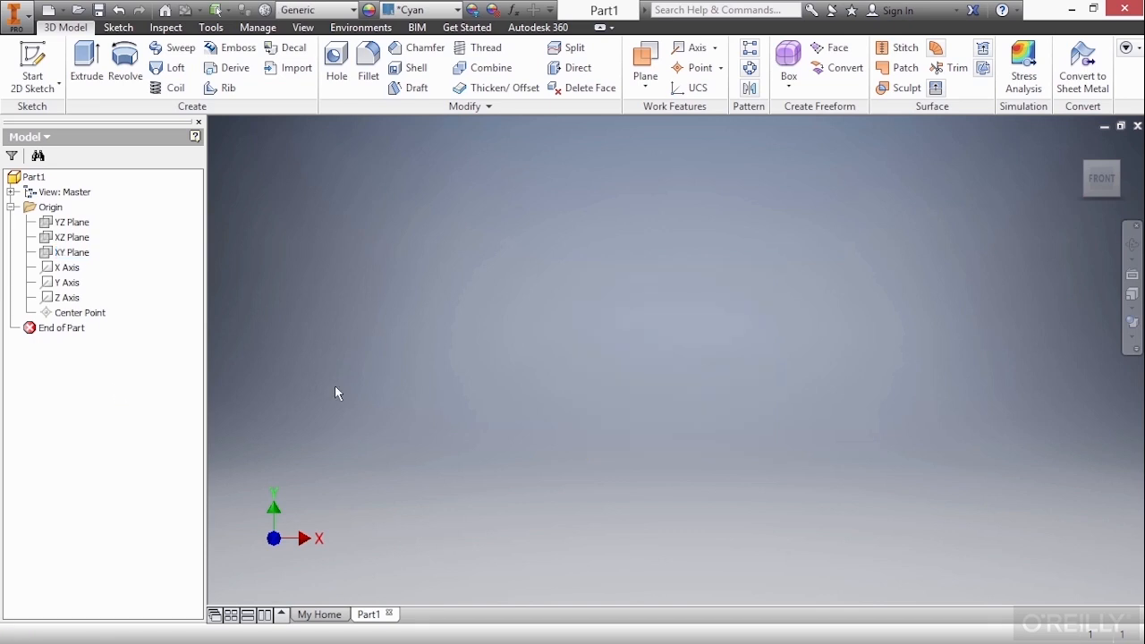
mouse_move(1082, 154)
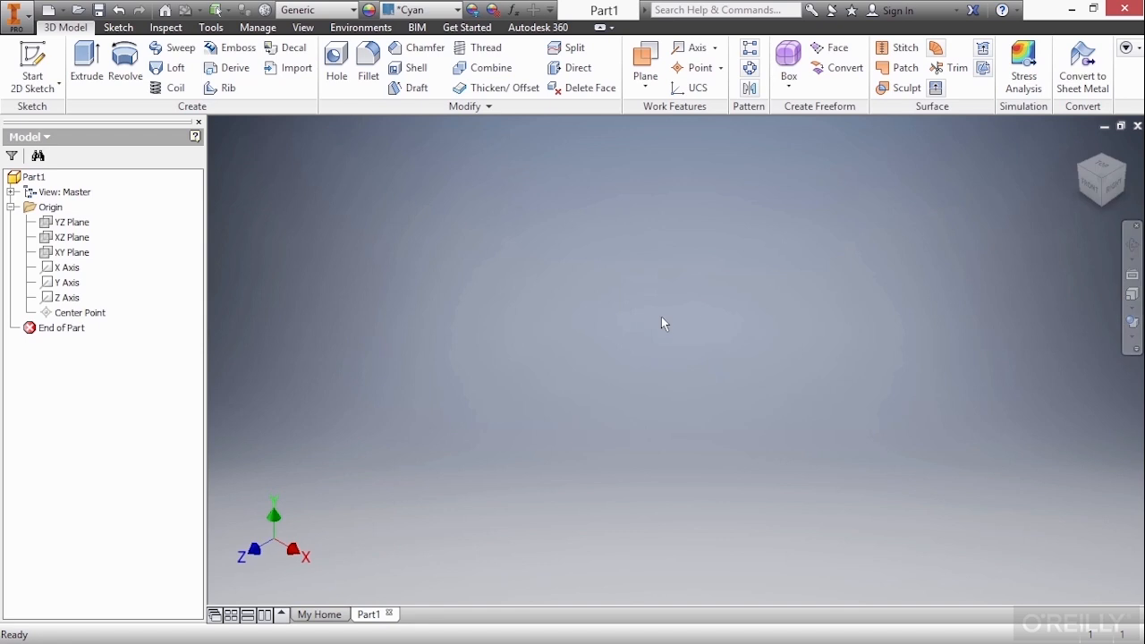
mouse_move(388, 480)
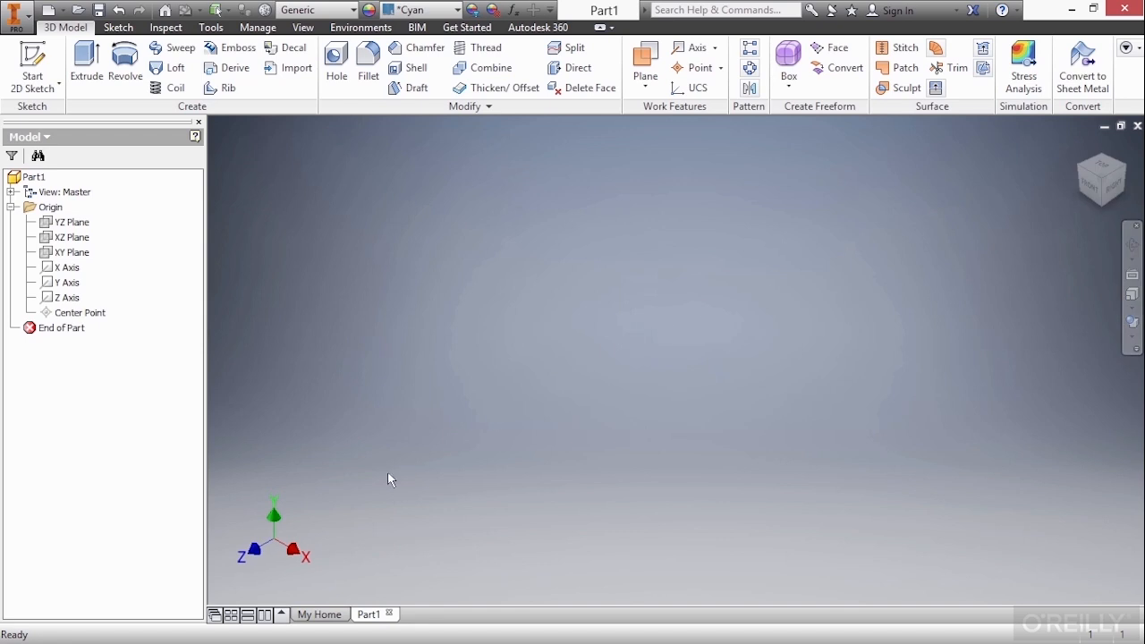
mouse_move(307, 530)
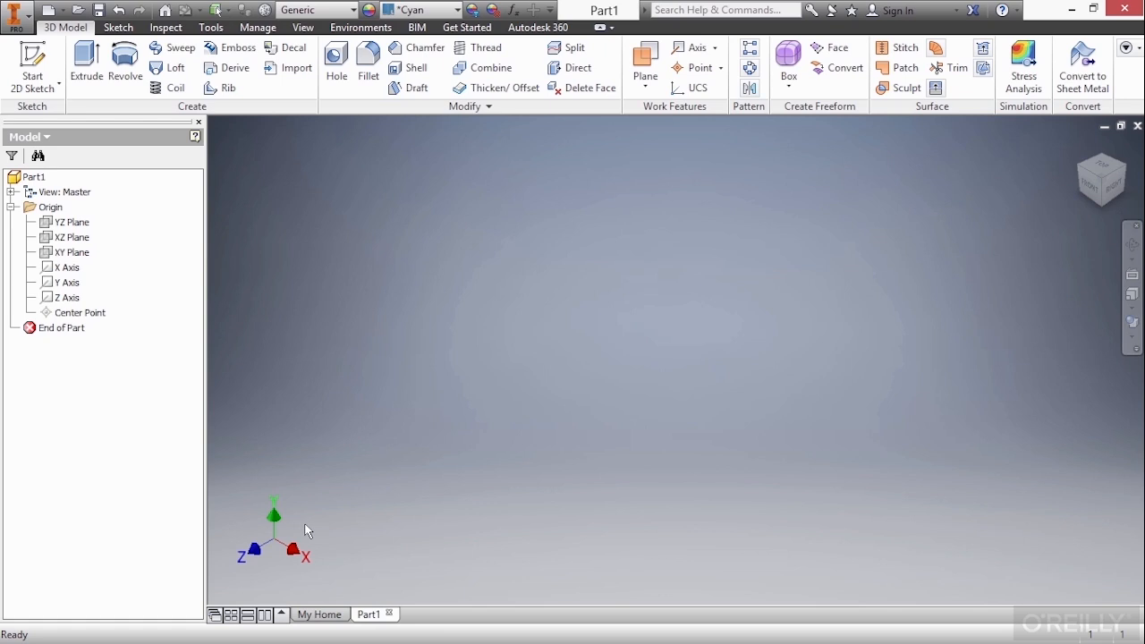
left_click(72, 222)
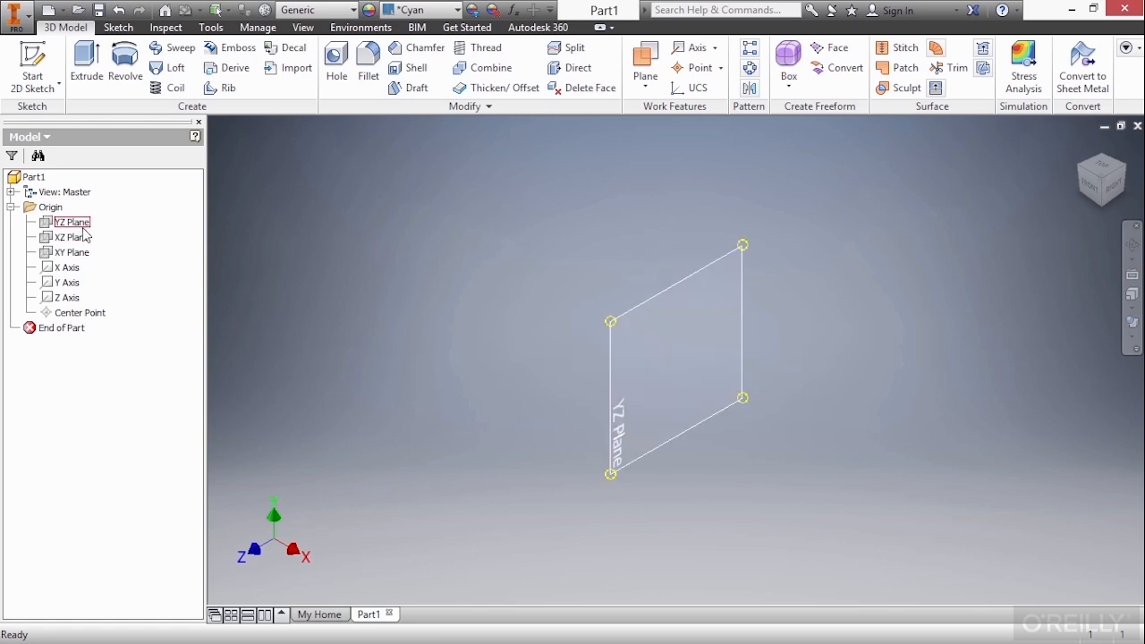
left_click(71, 236)
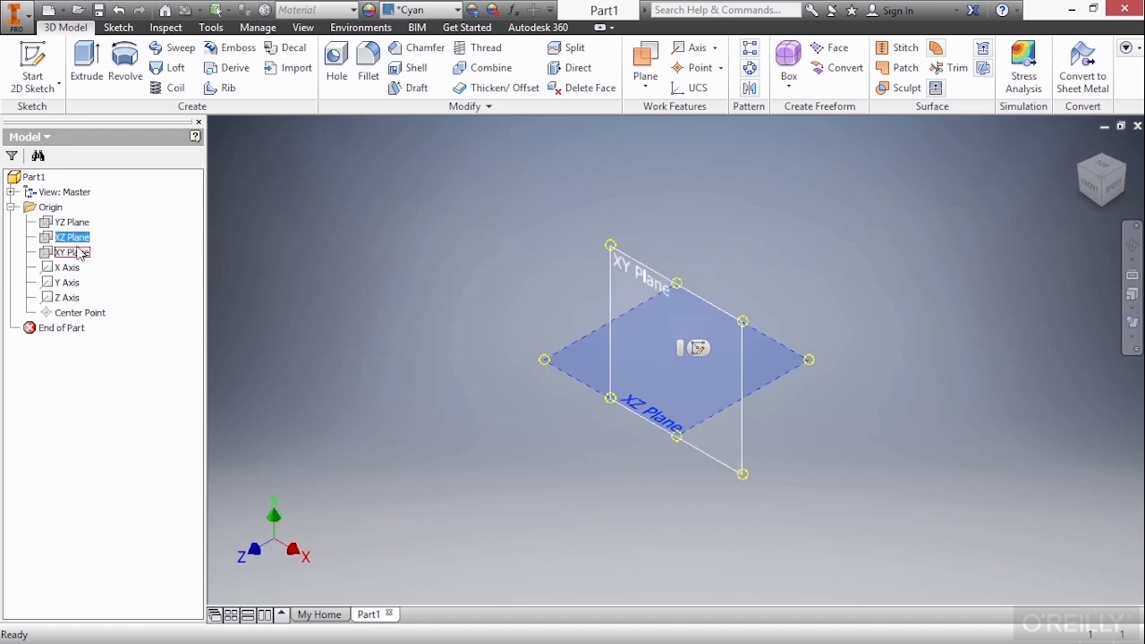
left_click(73, 236)
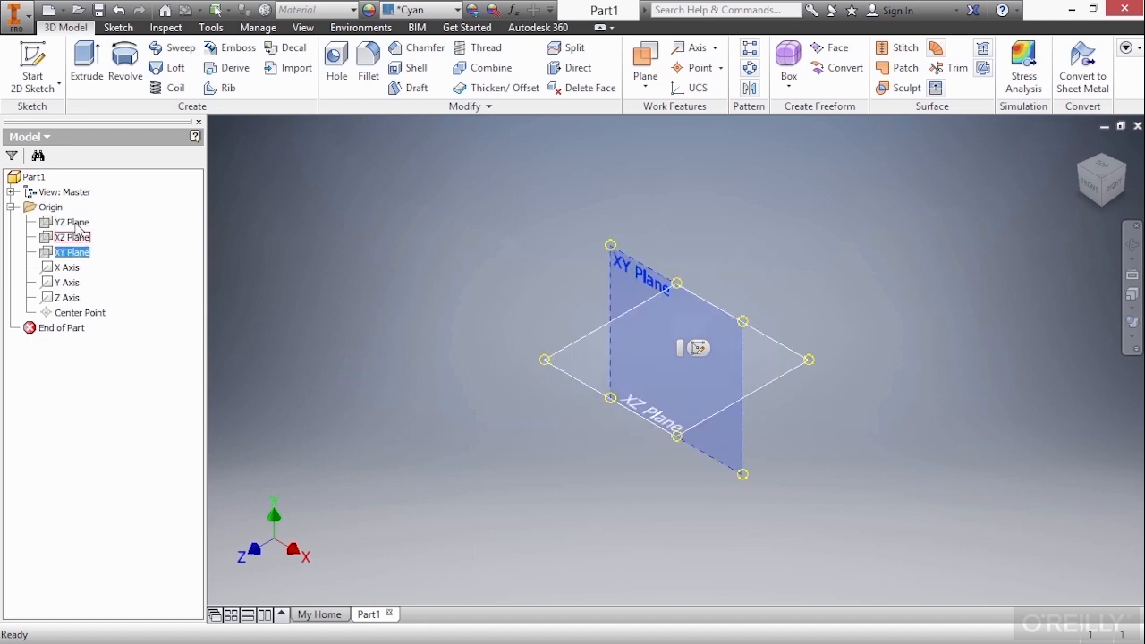
left_click(72, 251)
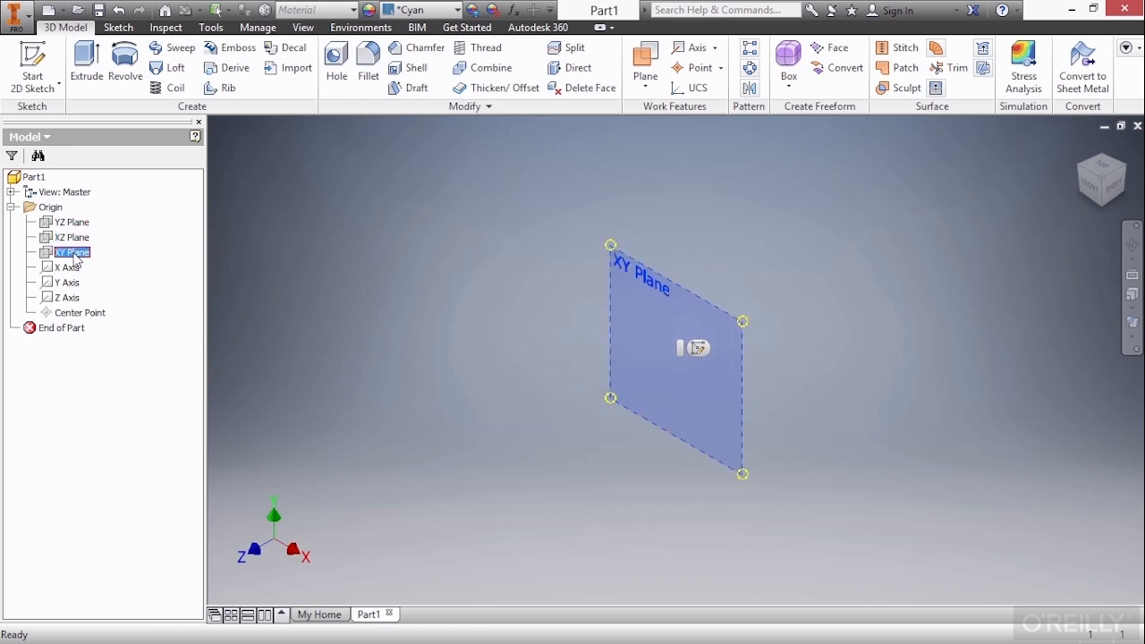
Preview the Z Axis and Center Point, then select all three origin planes together.
left_click(68, 297)
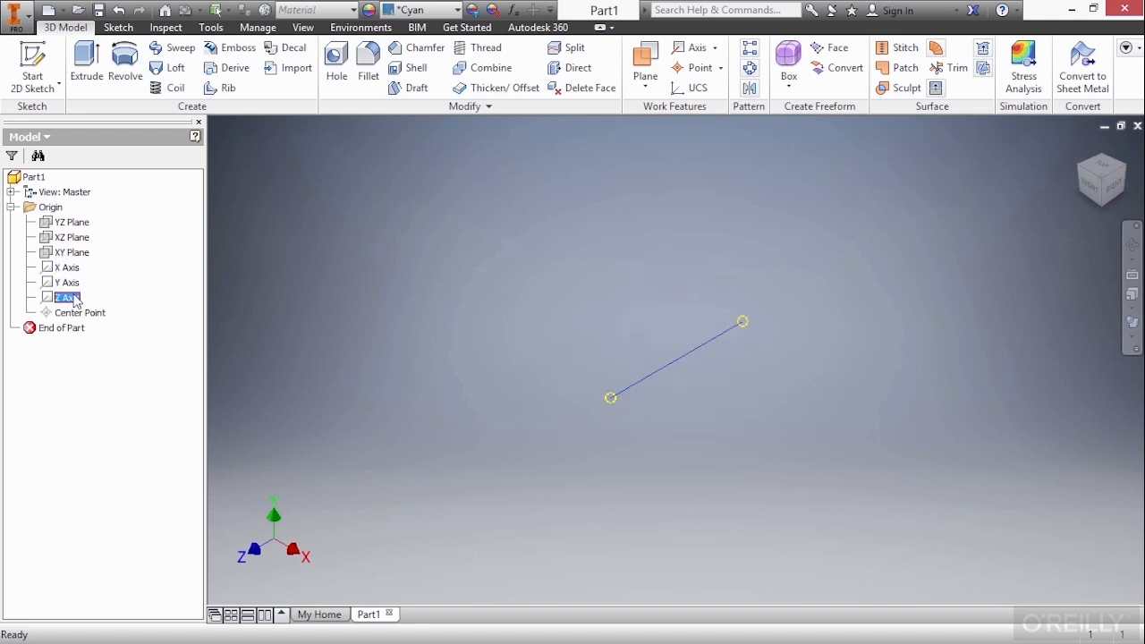
left_click(81, 312)
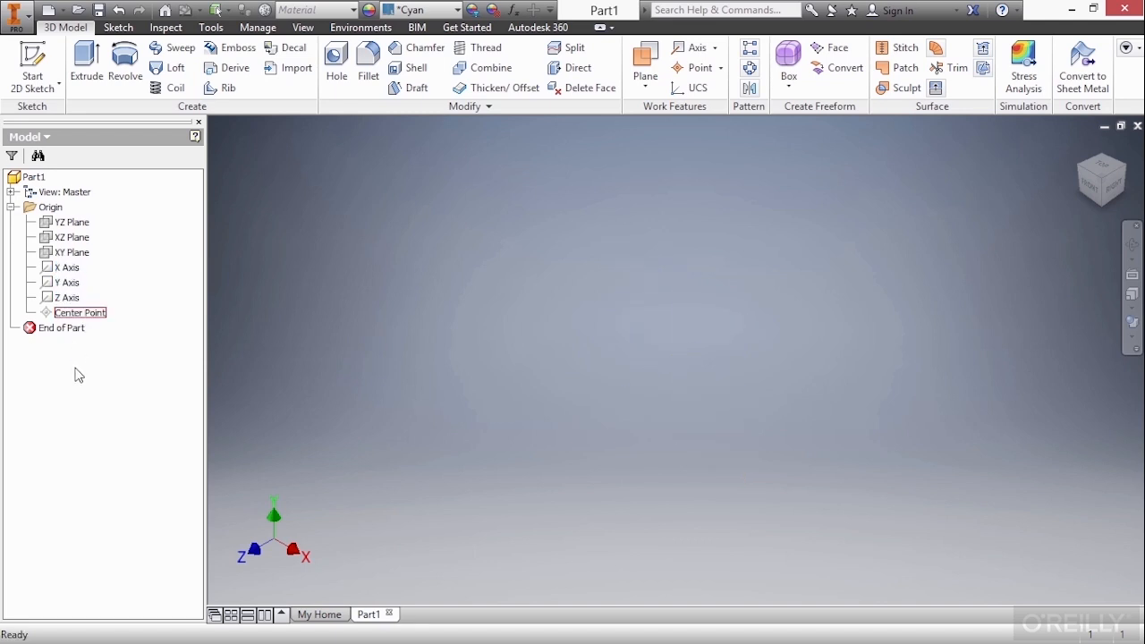
left_click(71, 222)
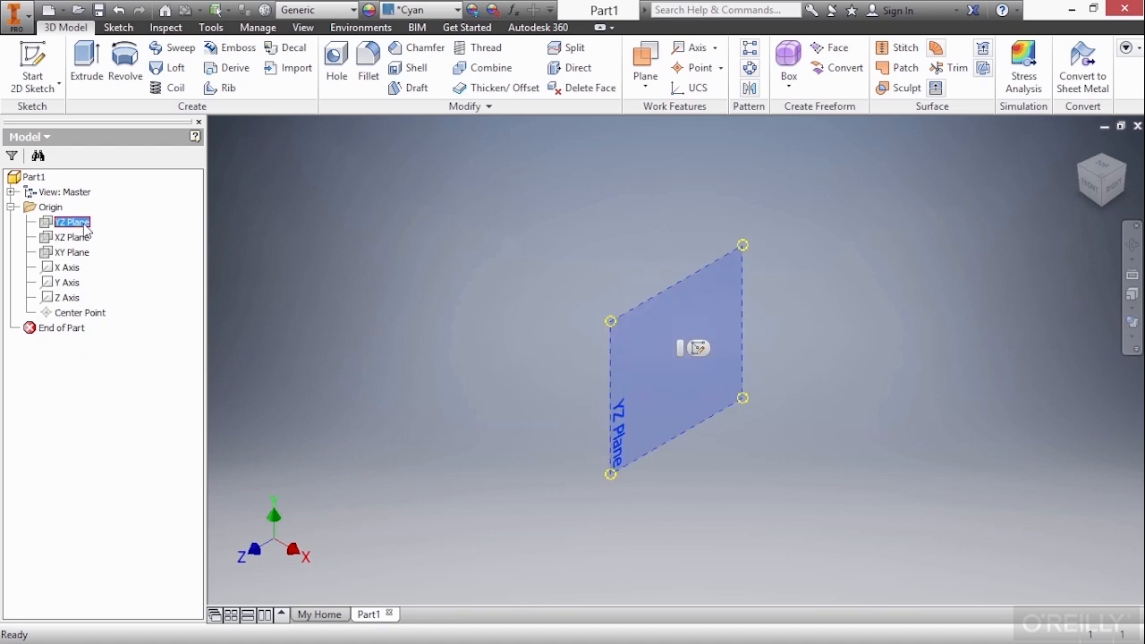
left_click(72, 251)
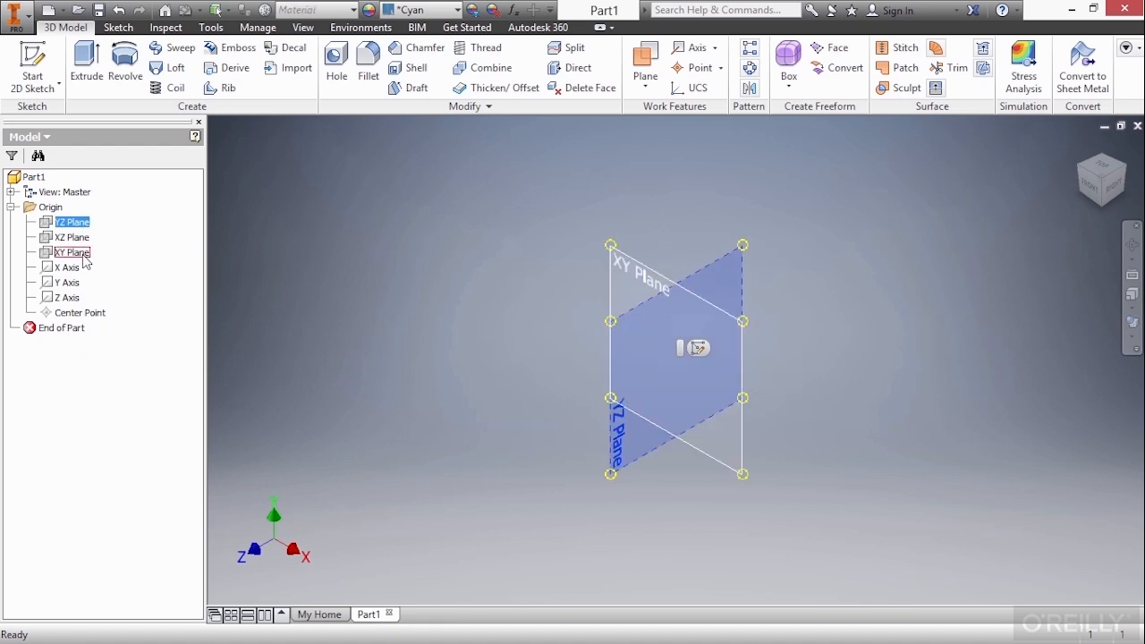
left_click(71, 236)
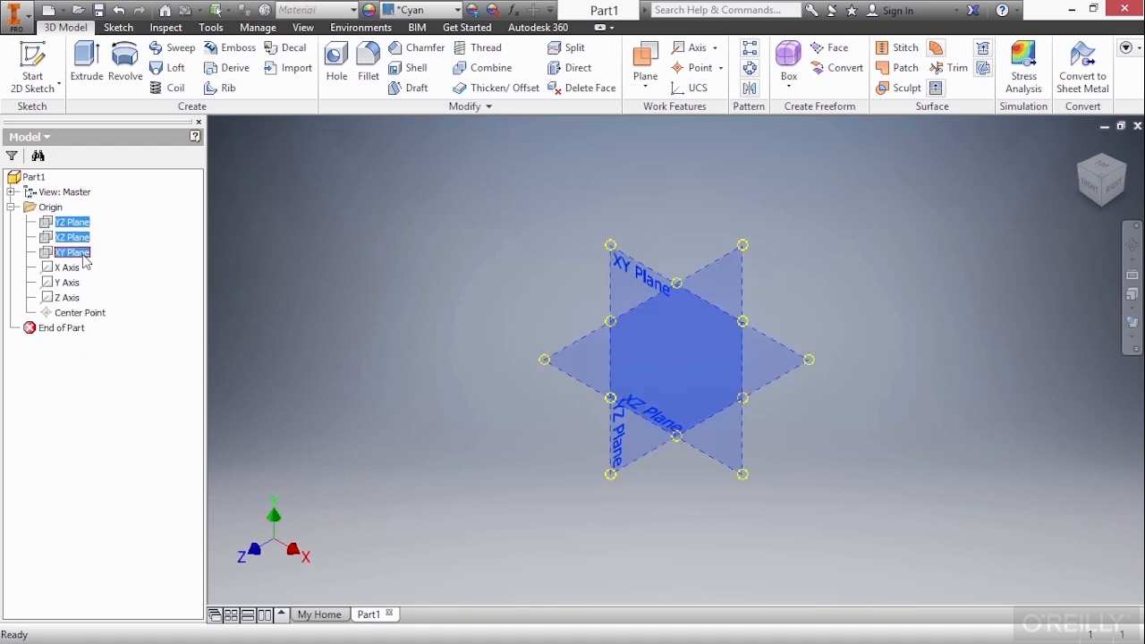
Turn on Visibility for the YZ, XZ and XY planes, then reselect them.
right_click(72, 252)
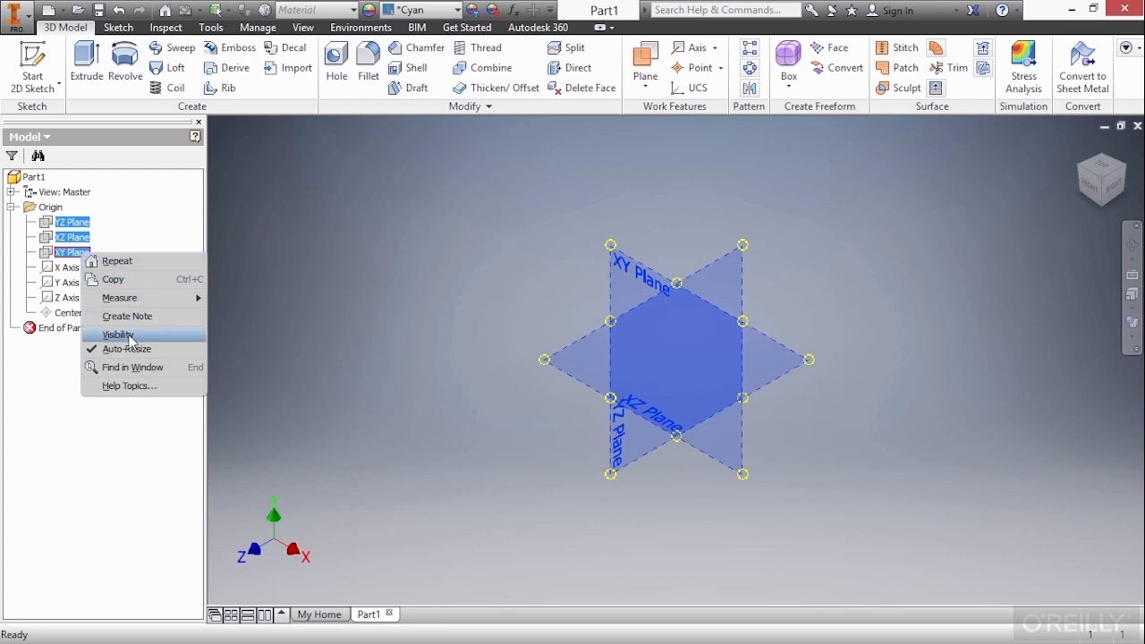
left_click(117, 335)
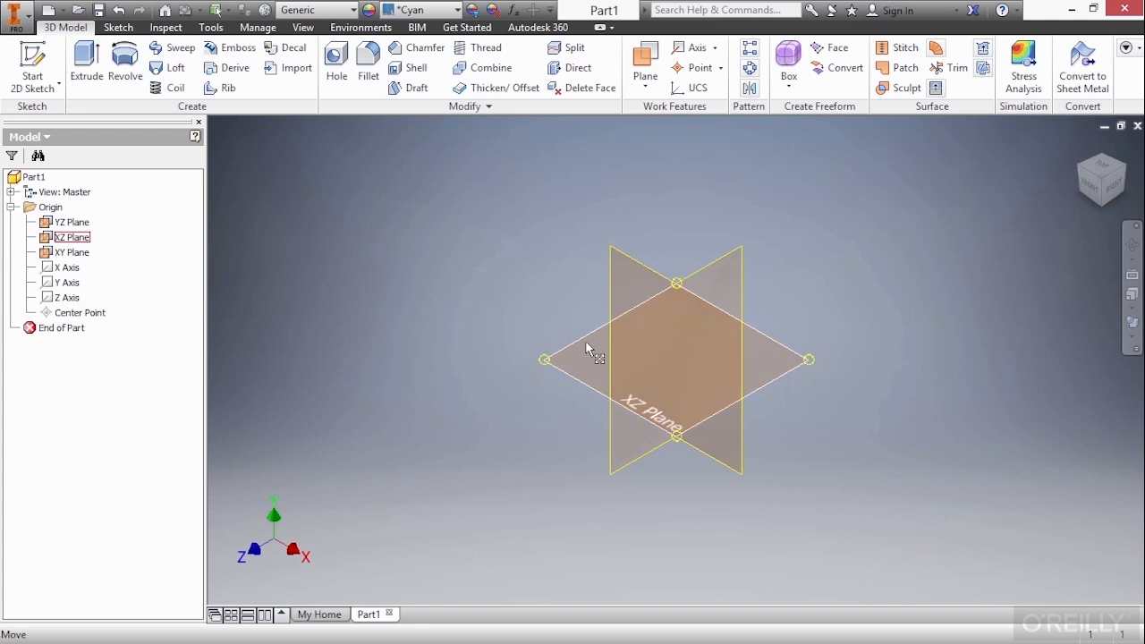
left_click(464, 297)
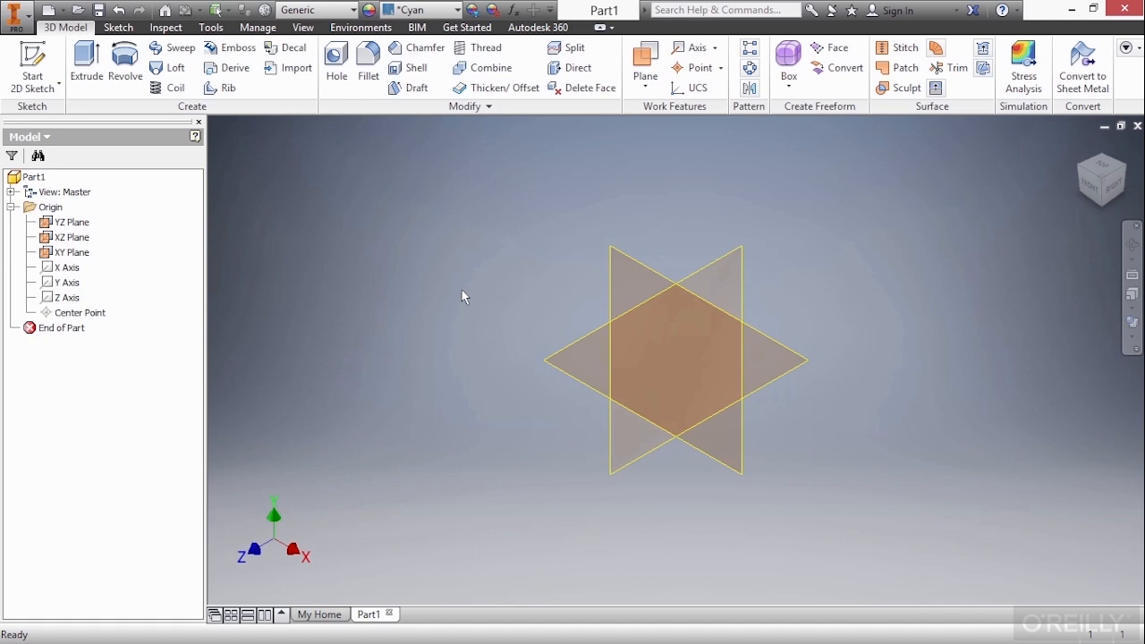
left_click(73, 221)
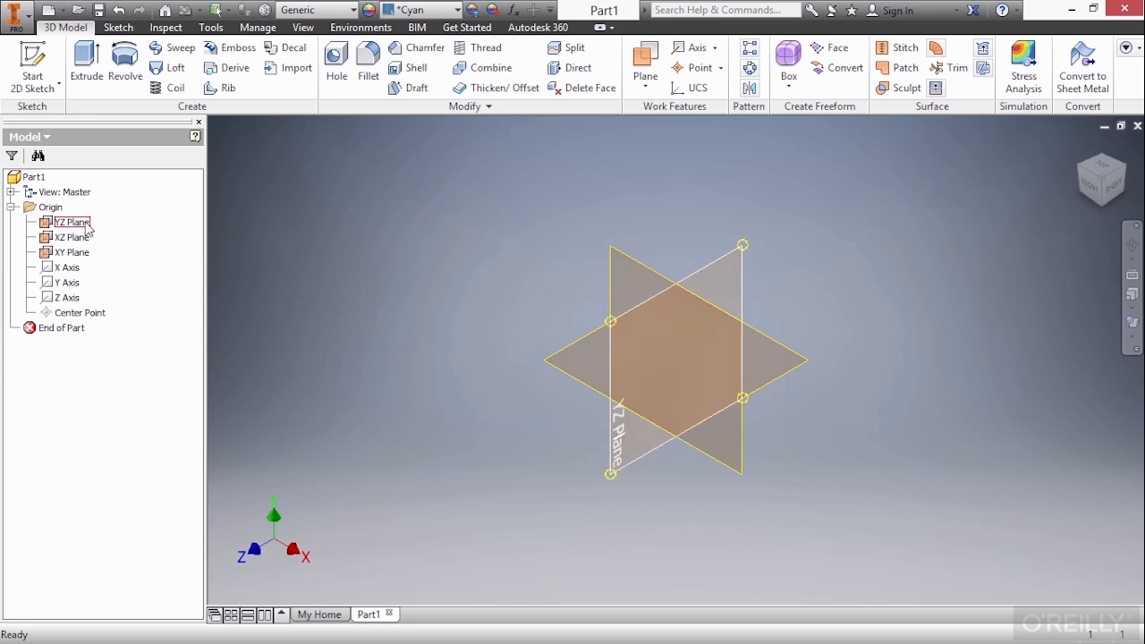
Uncheck Visibility to hide the three selected origin planes.
right_click(71, 252)
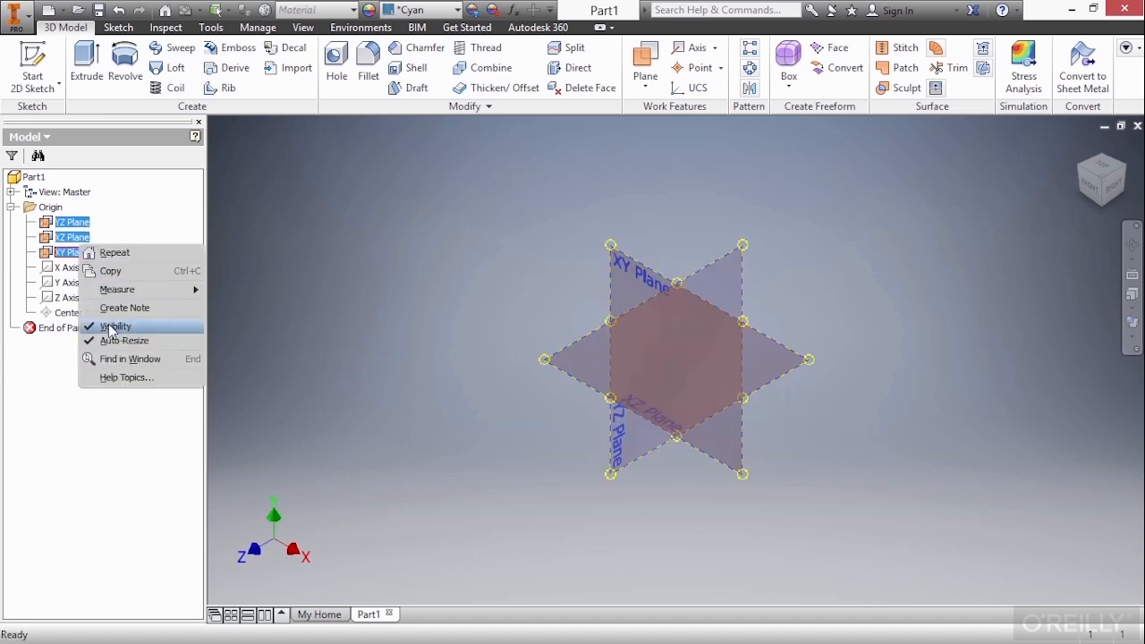
left_click(114, 325)
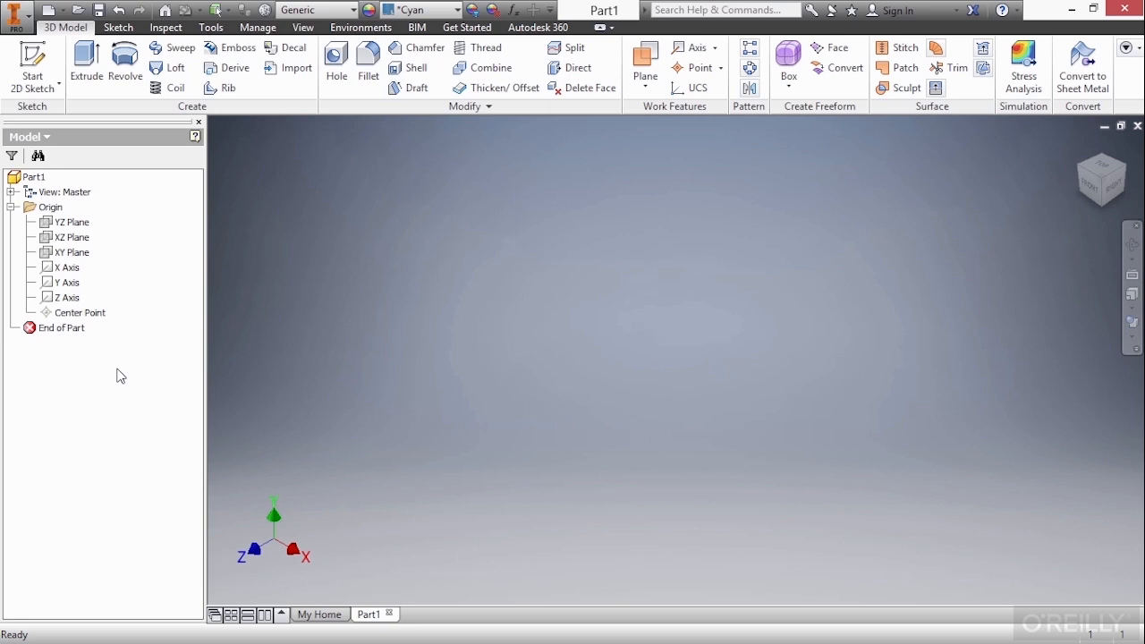
mouse_move(157, 381)
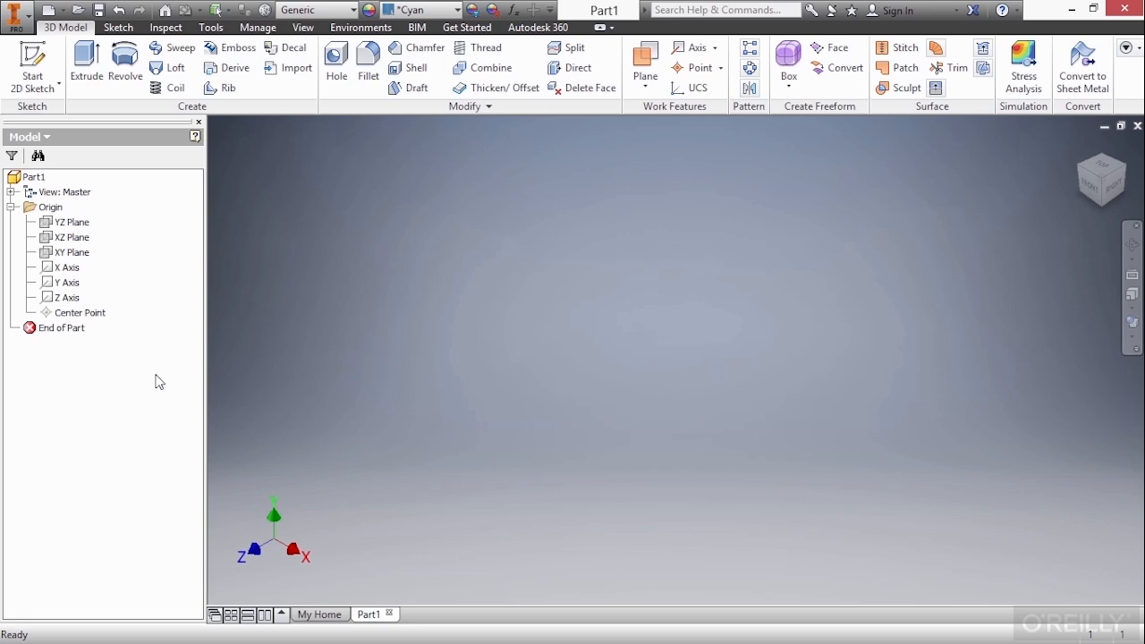
mouse_move(364, 315)
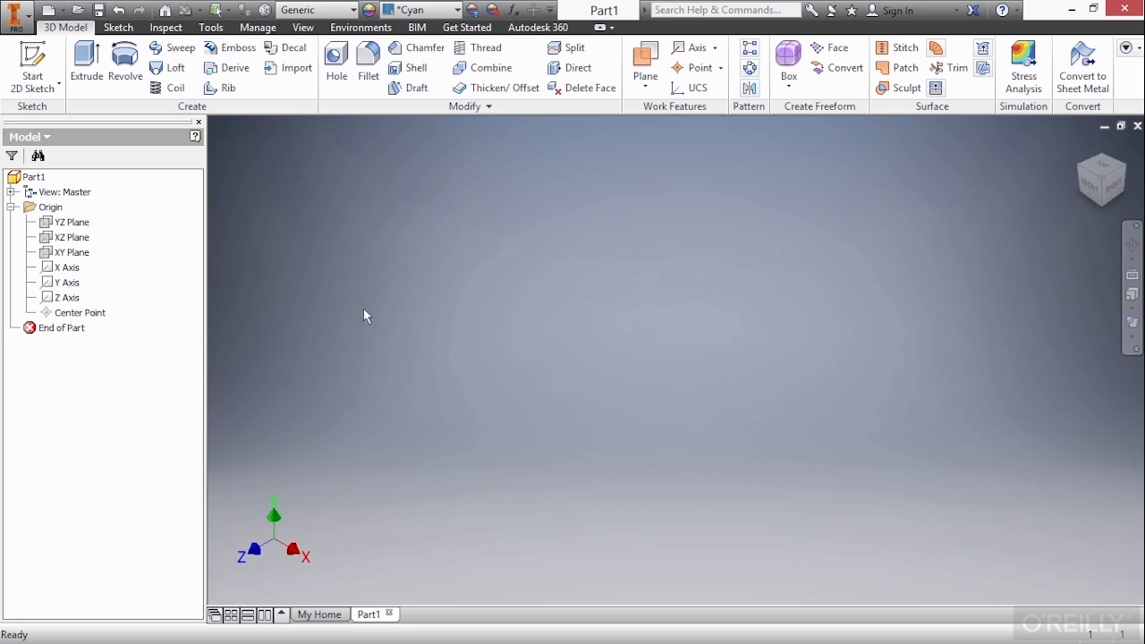
Start a New Sketch from the graphics-window marking menu.
right_click(364, 316)
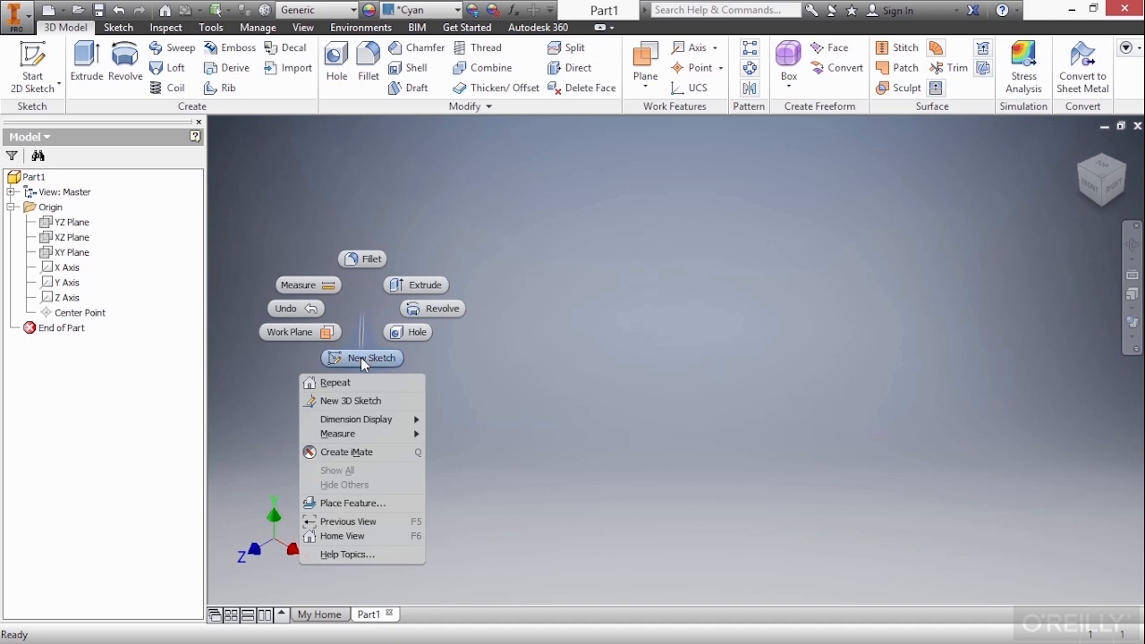
left_click(363, 358)
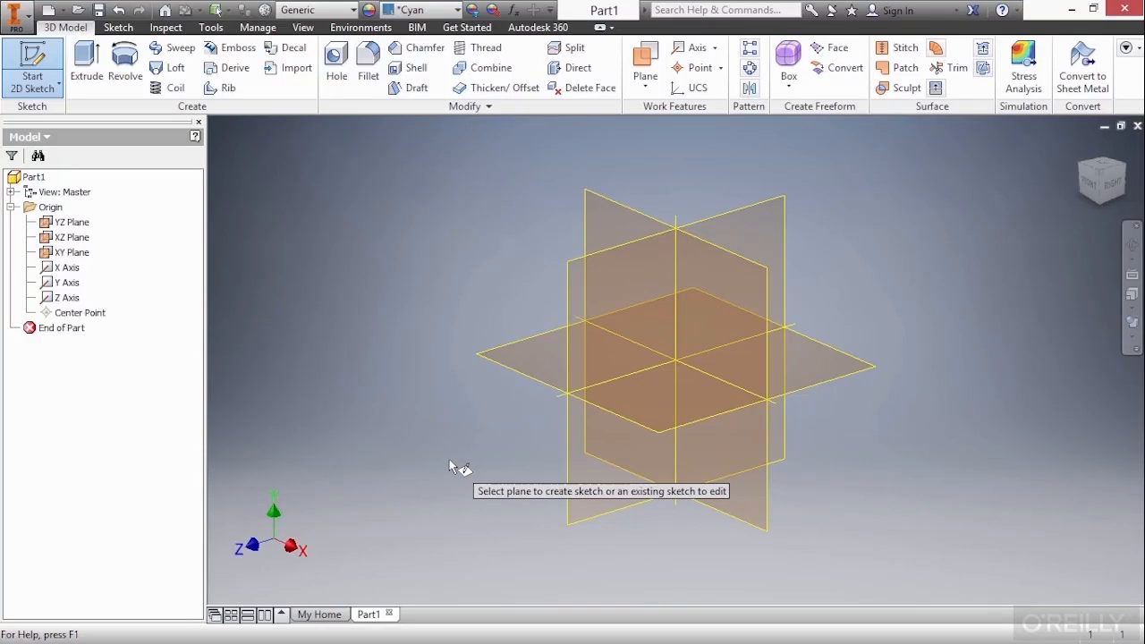
mouse_move(608, 215)
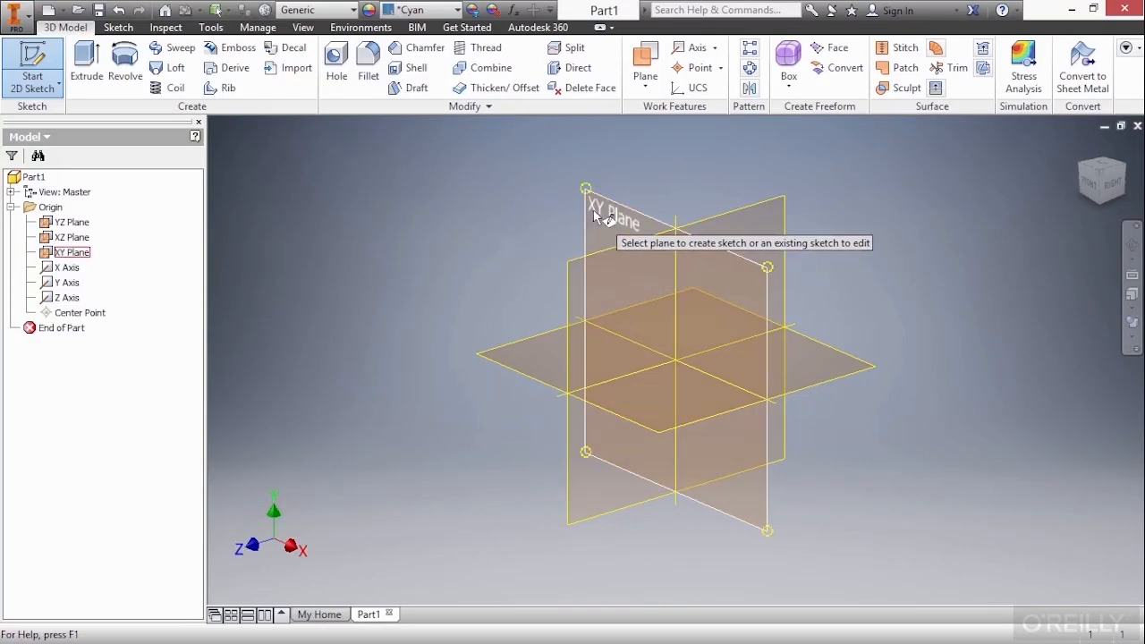
mouse_move(532, 347)
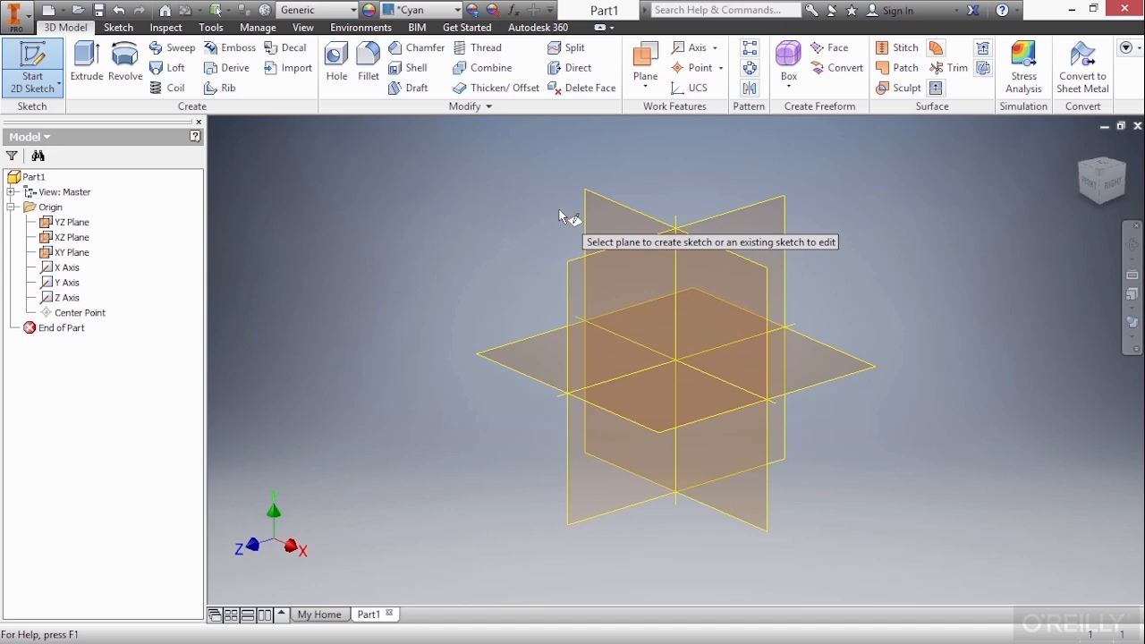
mouse_move(609, 206)
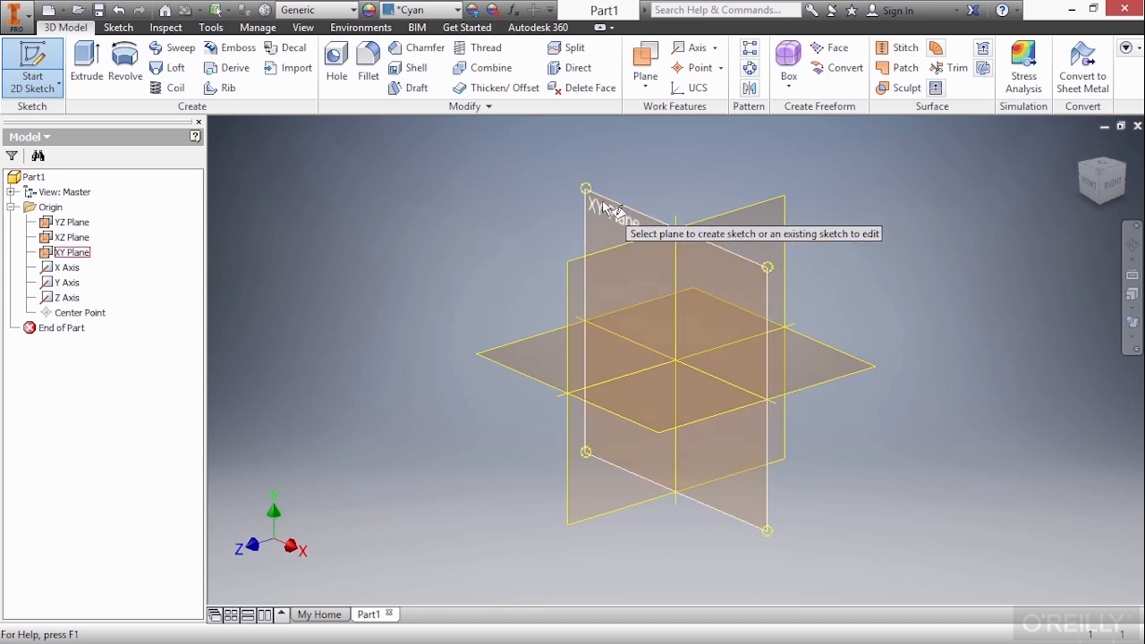
mouse_move(616, 215)
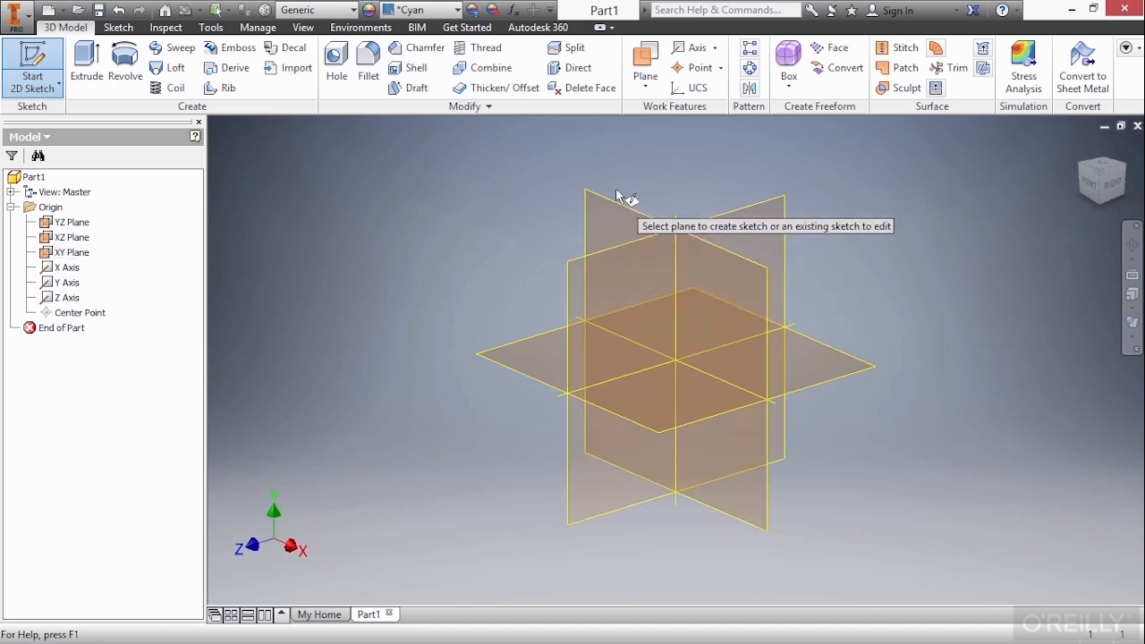
mouse_move(617, 215)
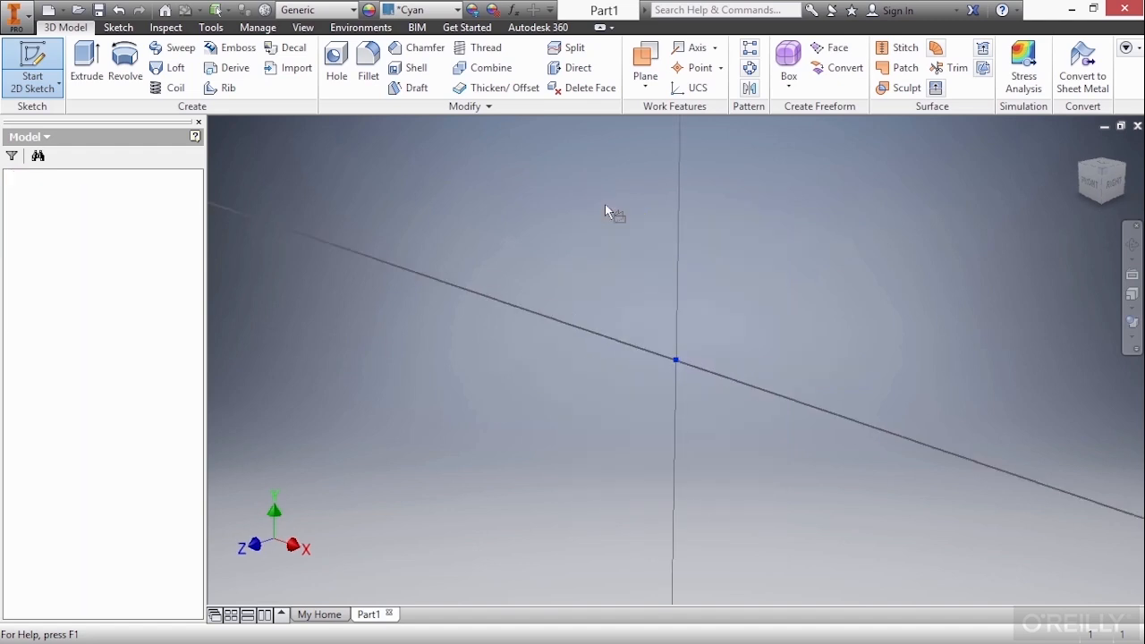
Pick the XY Plane as the plane for Sketch1.
left_click(33, 64)
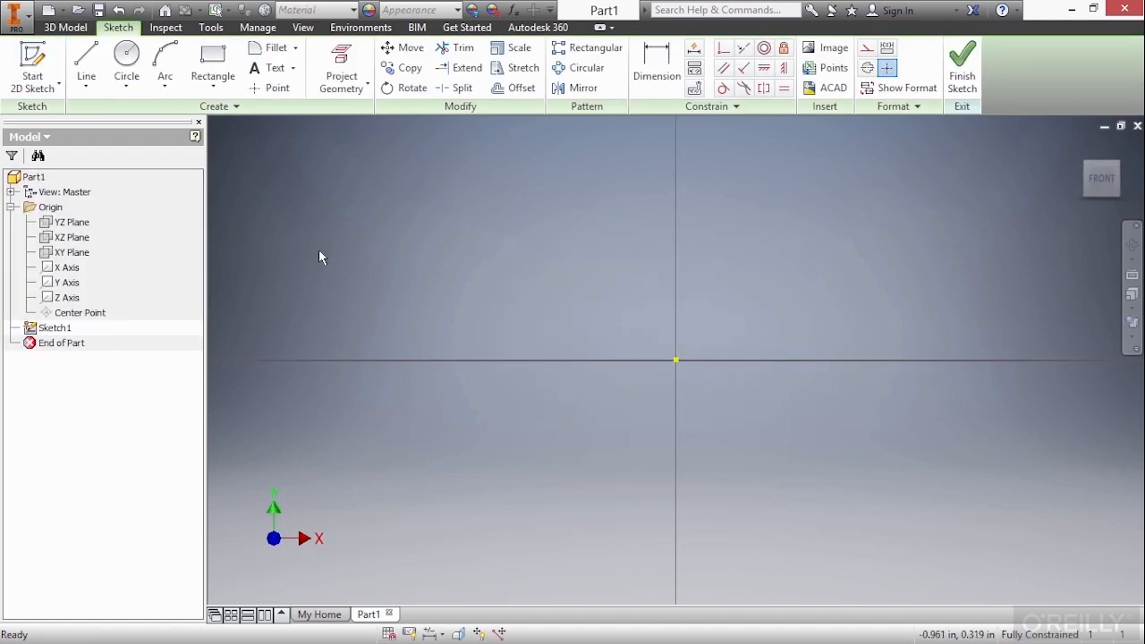
mouse_move(152, 376)
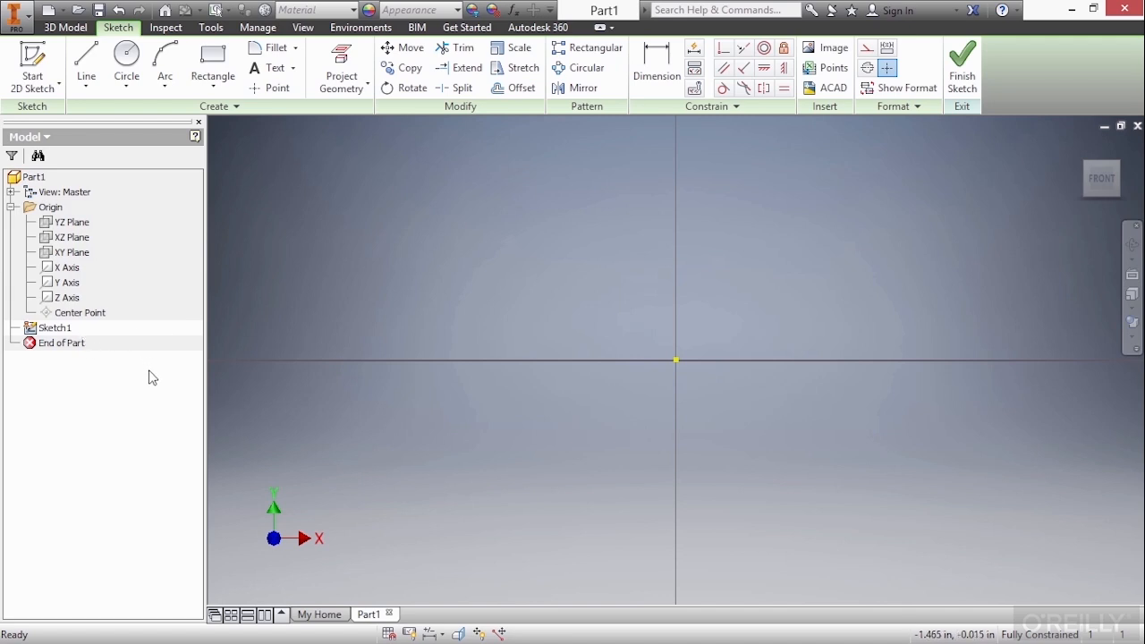
mouse_move(159, 399)
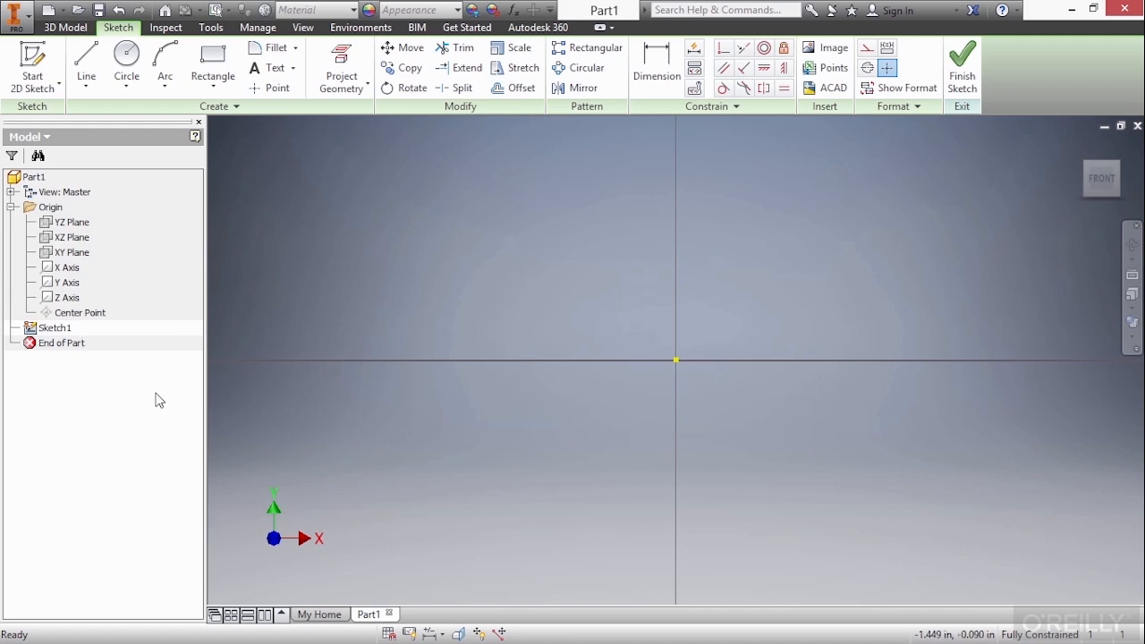
mouse_move(541, 464)
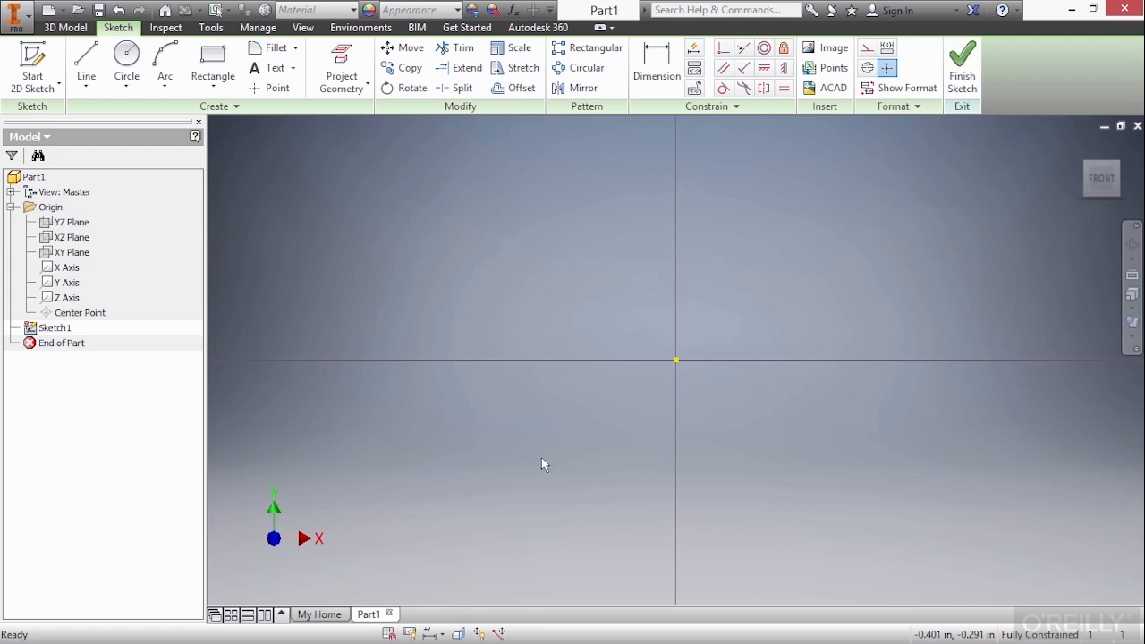
mouse_move(564, 408)
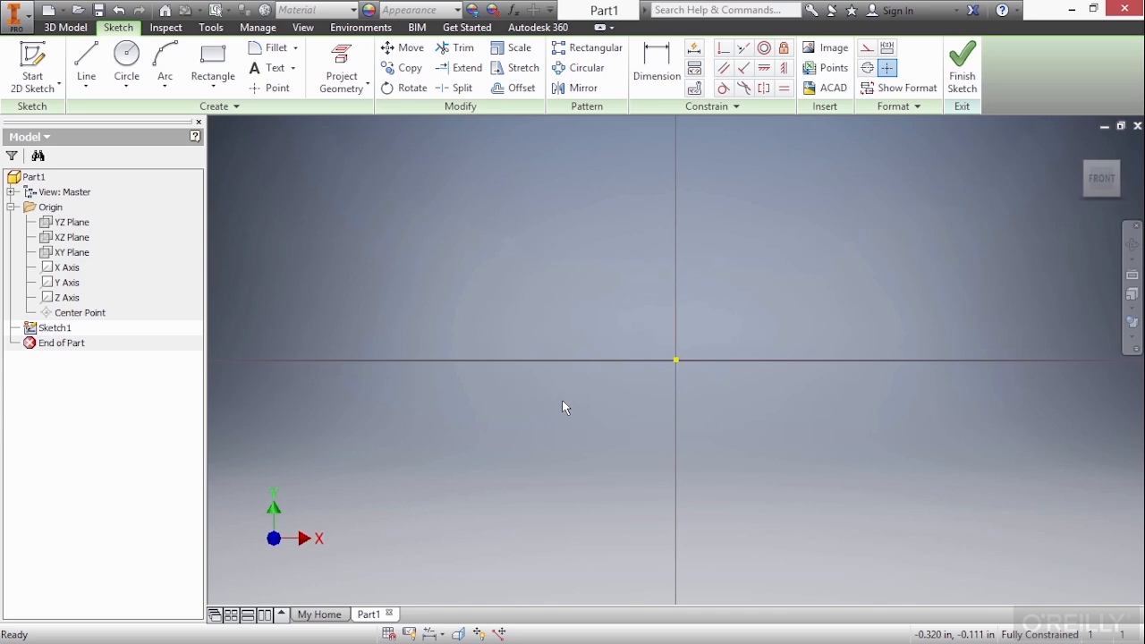
mouse_move(684, 370)
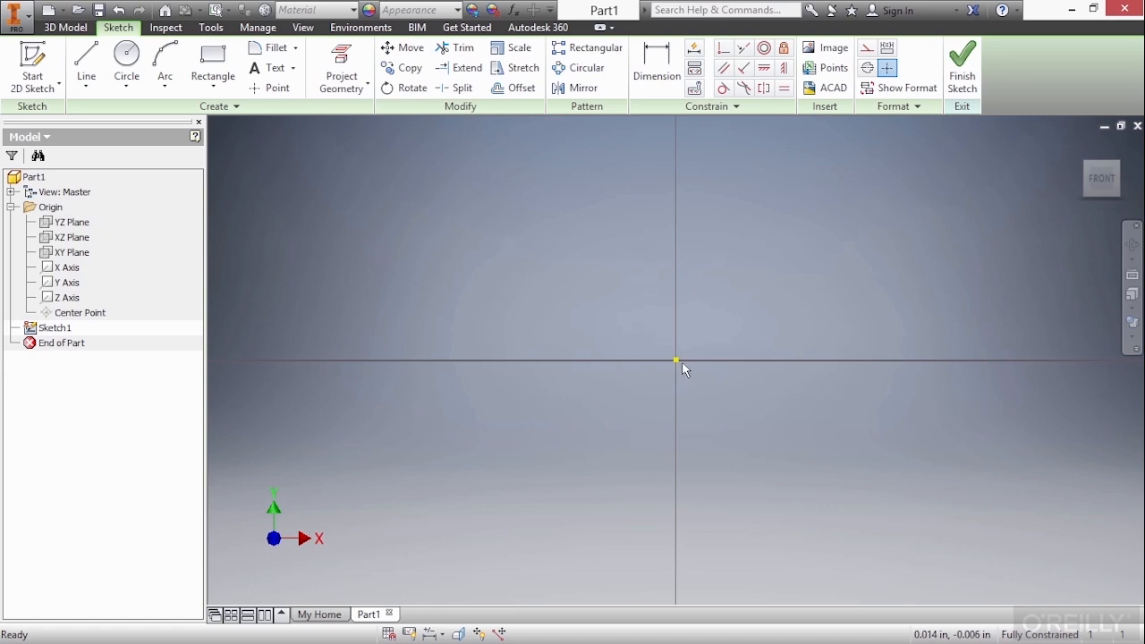
mouse_move(677, 367)
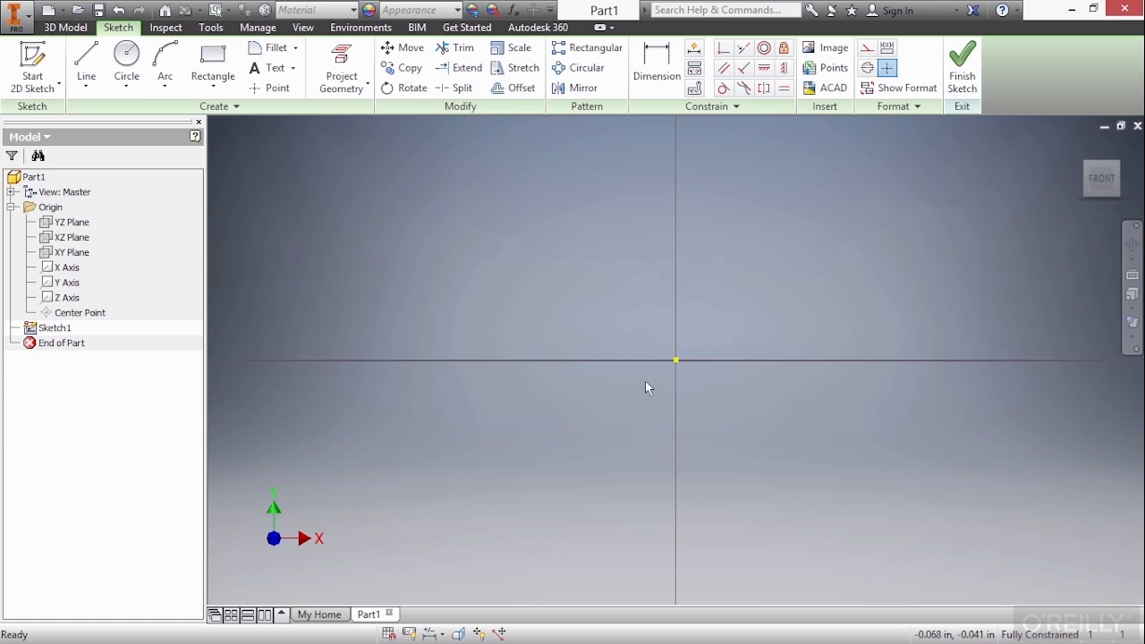
mouse_move(599, 414)
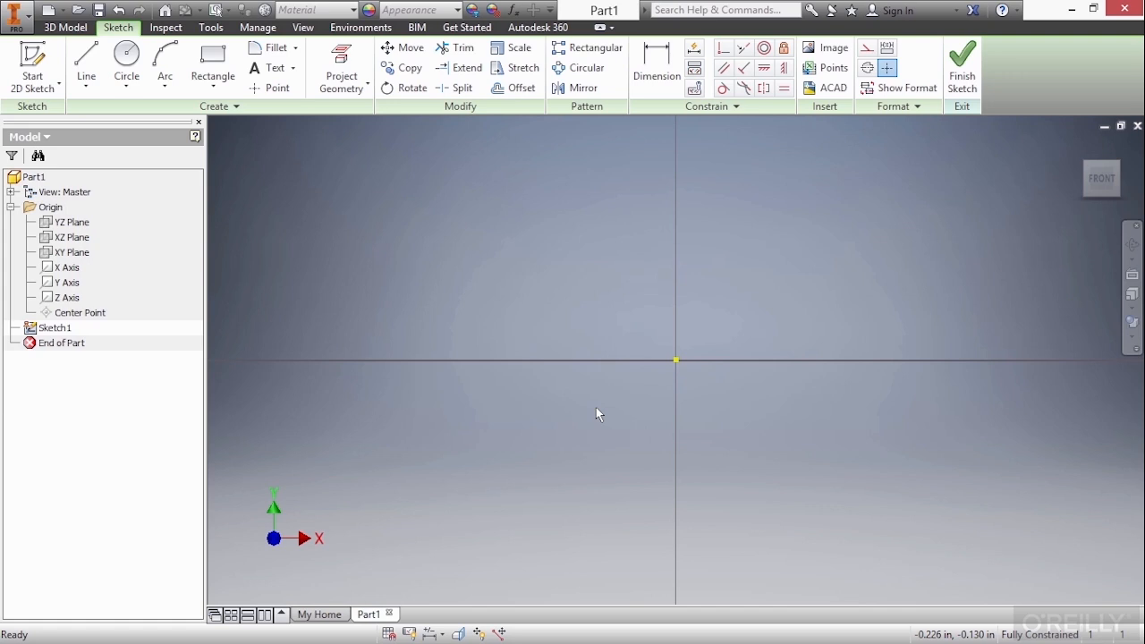
mouse_move(656, 379)
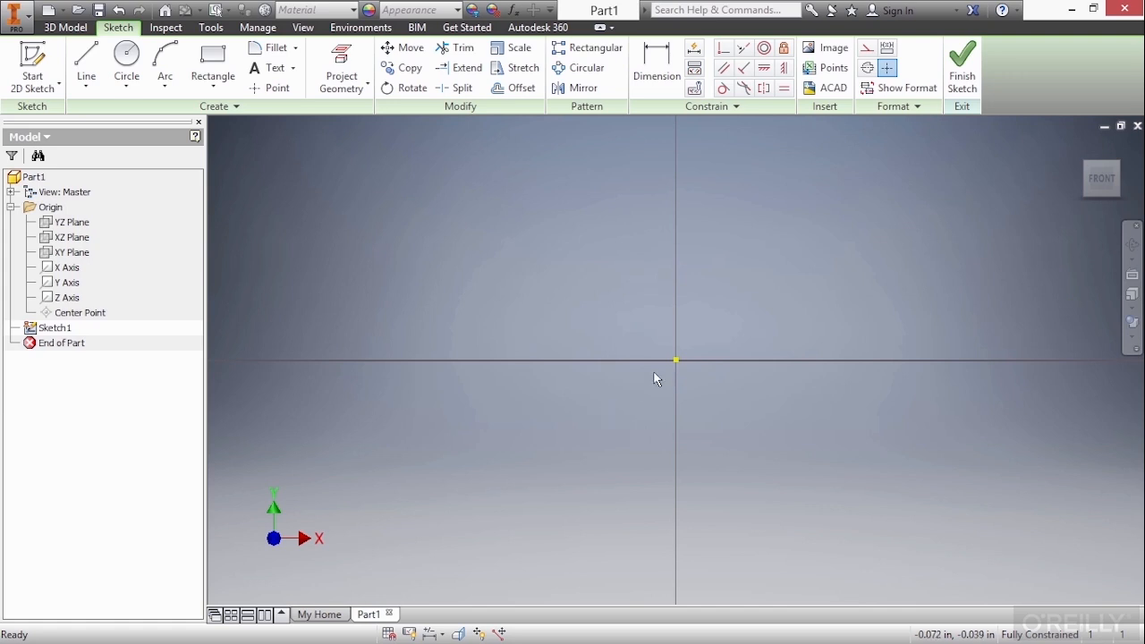
mouse_move(677, 368)
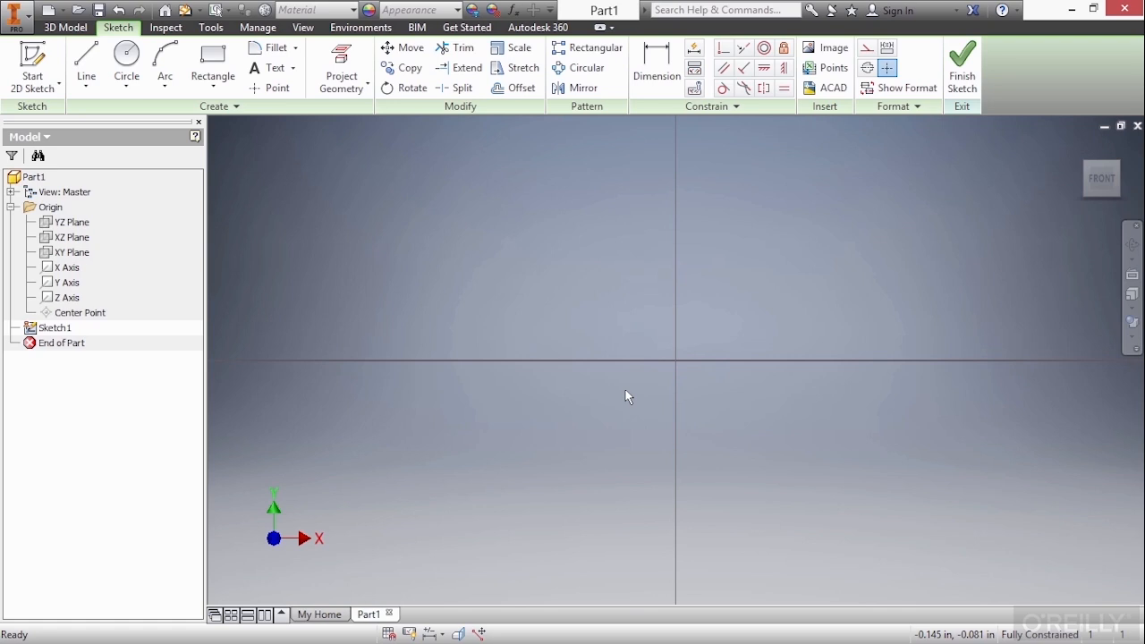
mouse_move(306, 319)
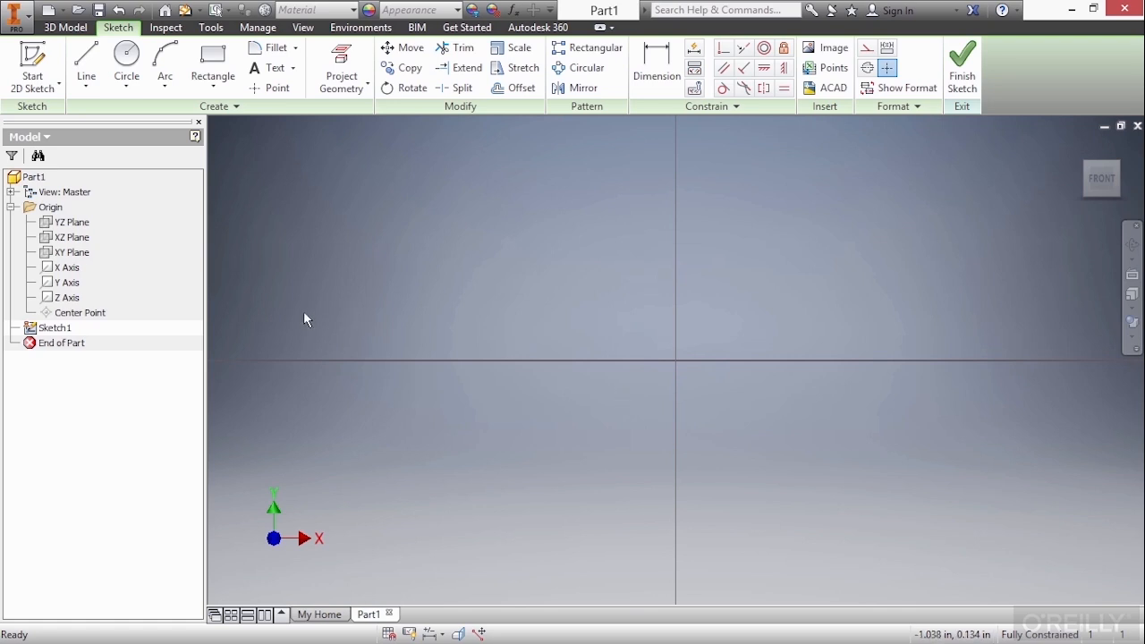
mouse_move(327, 151)
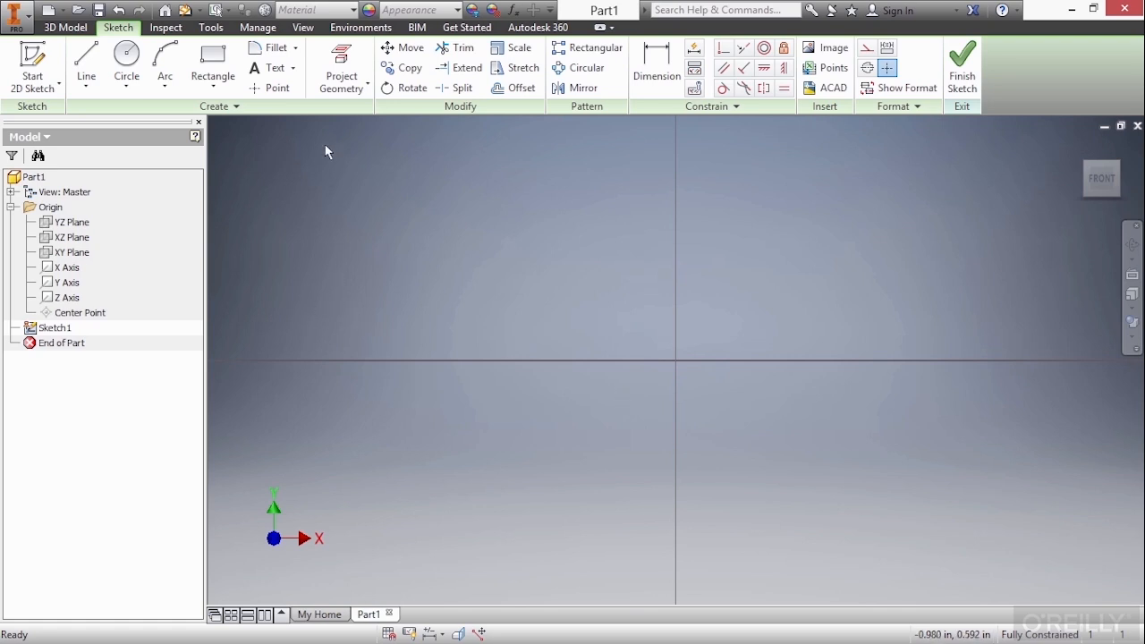
mouse_move(341, 67)
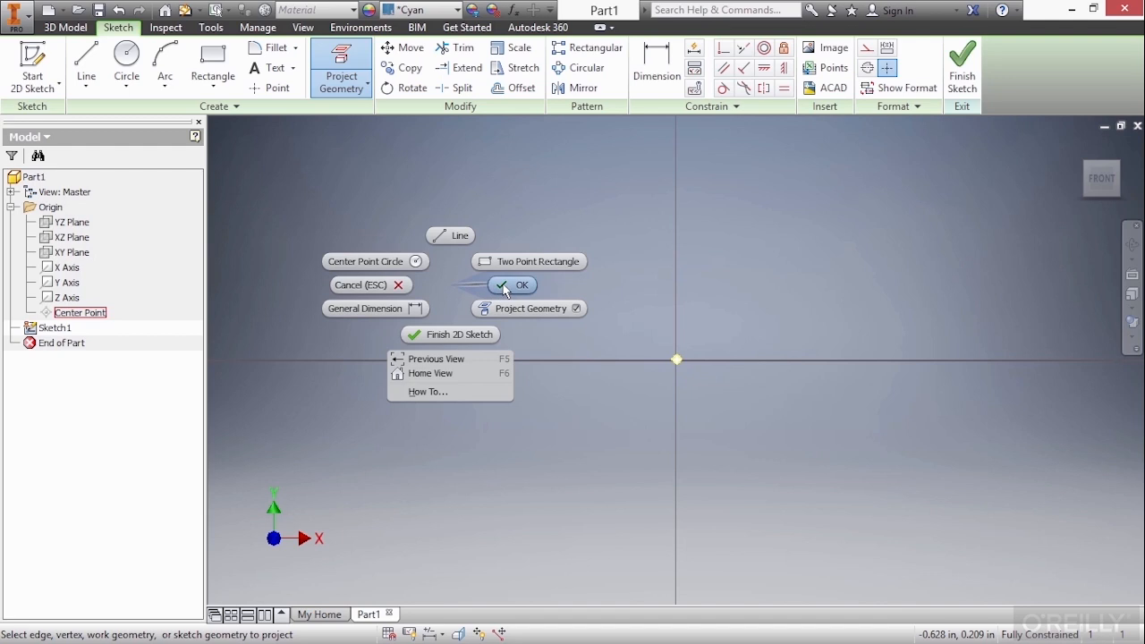
Confirm projecting the origin Center Point into Sketch1.
left_click(512, 285)
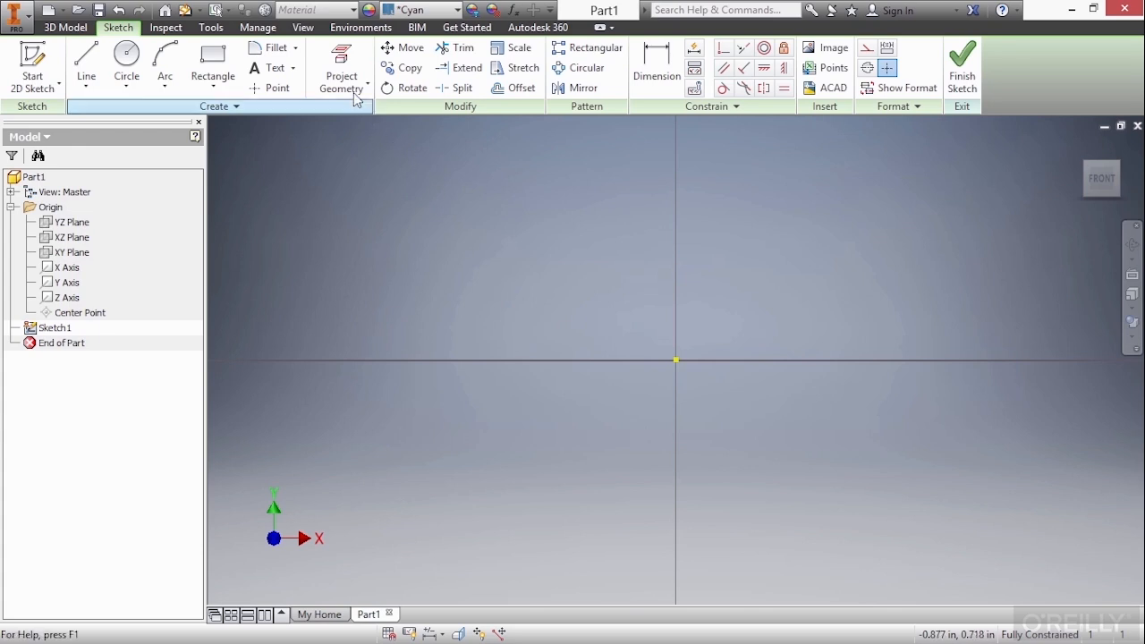
Project the X and Y axes into Sketch1.
left_click(341, 62)
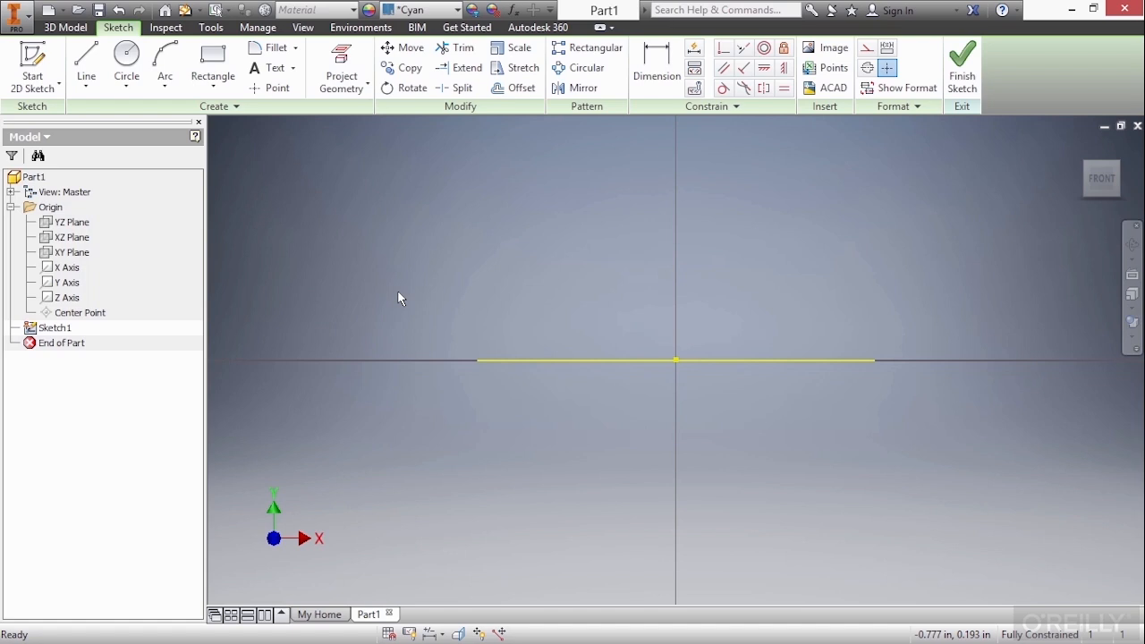
mouse_move(136, 258)
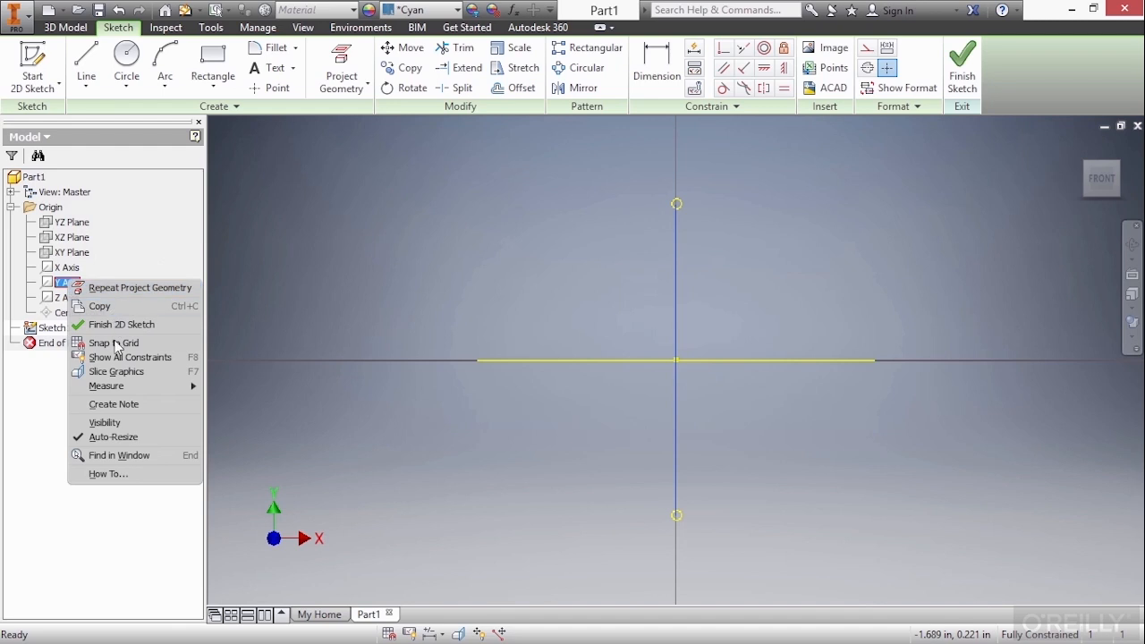
left_click(120, 324)
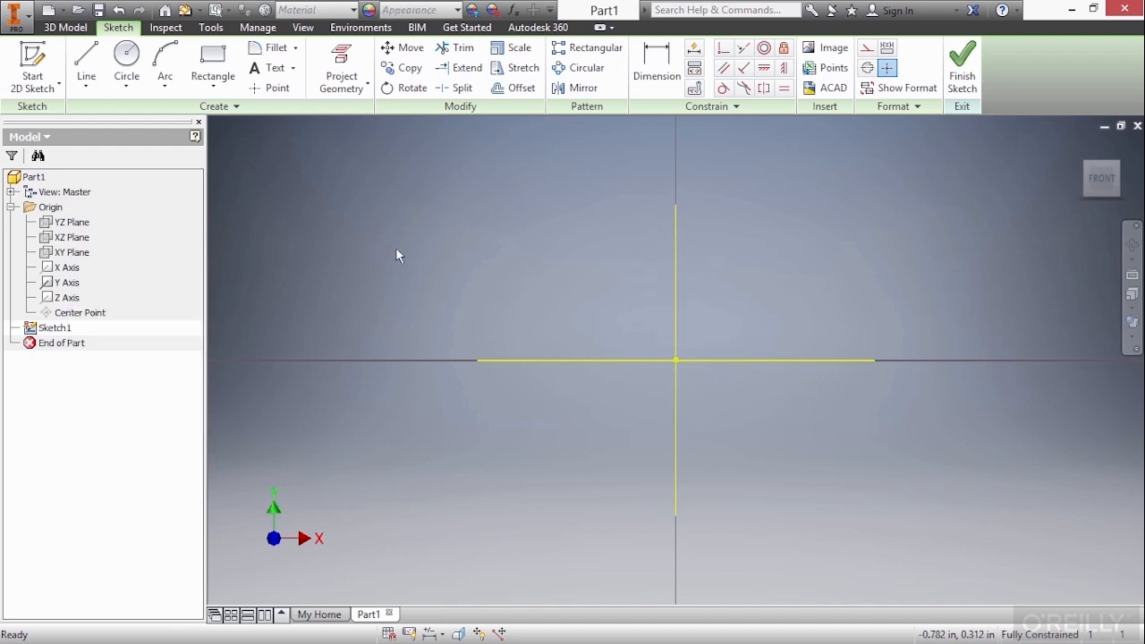
mouse_move(667, 268)
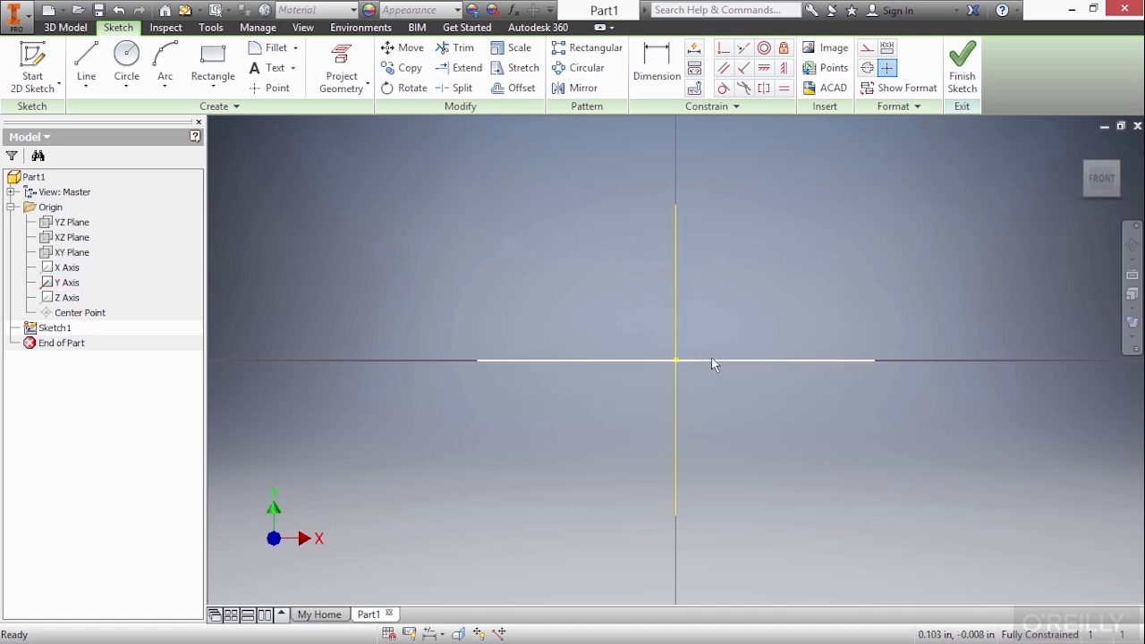
left_click(66, 282)
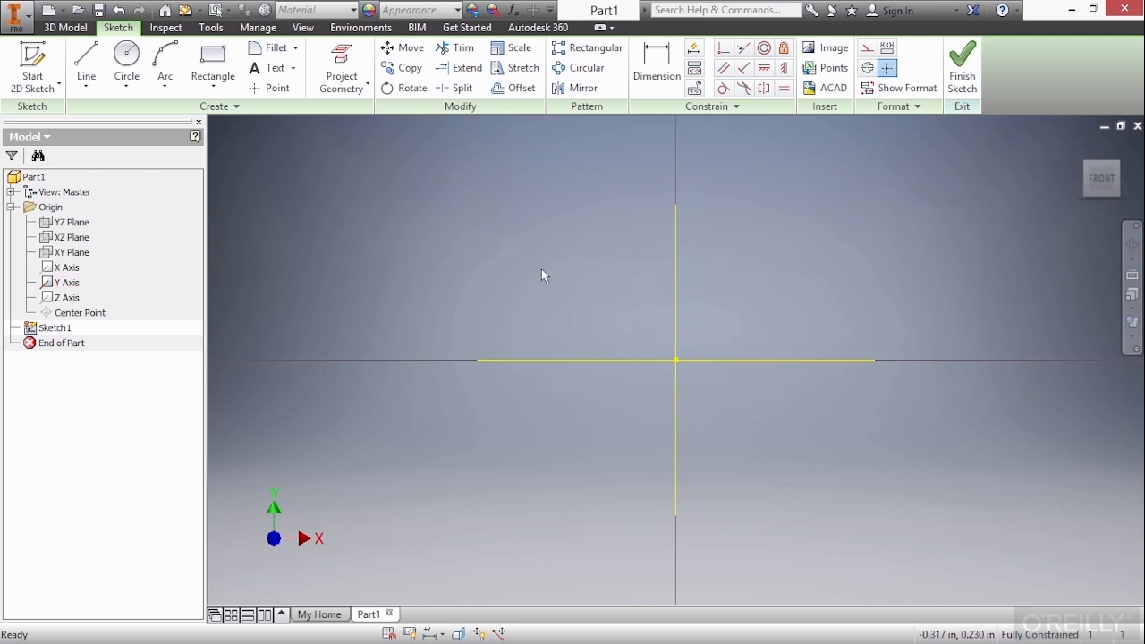
mouse_move(398, 253)
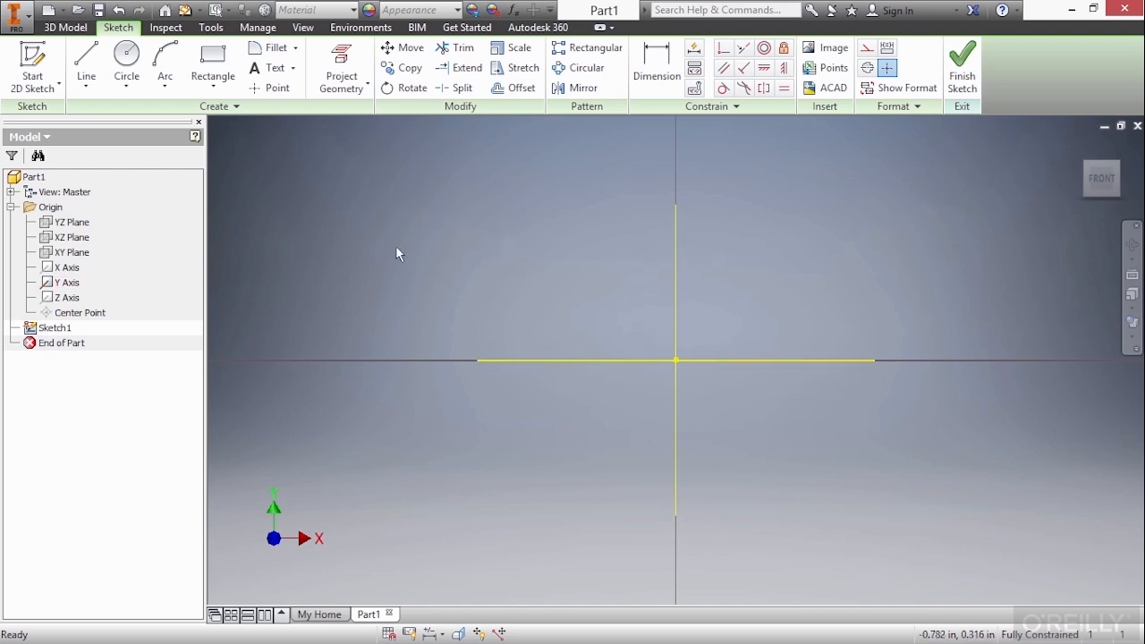
right_click(398, 253)
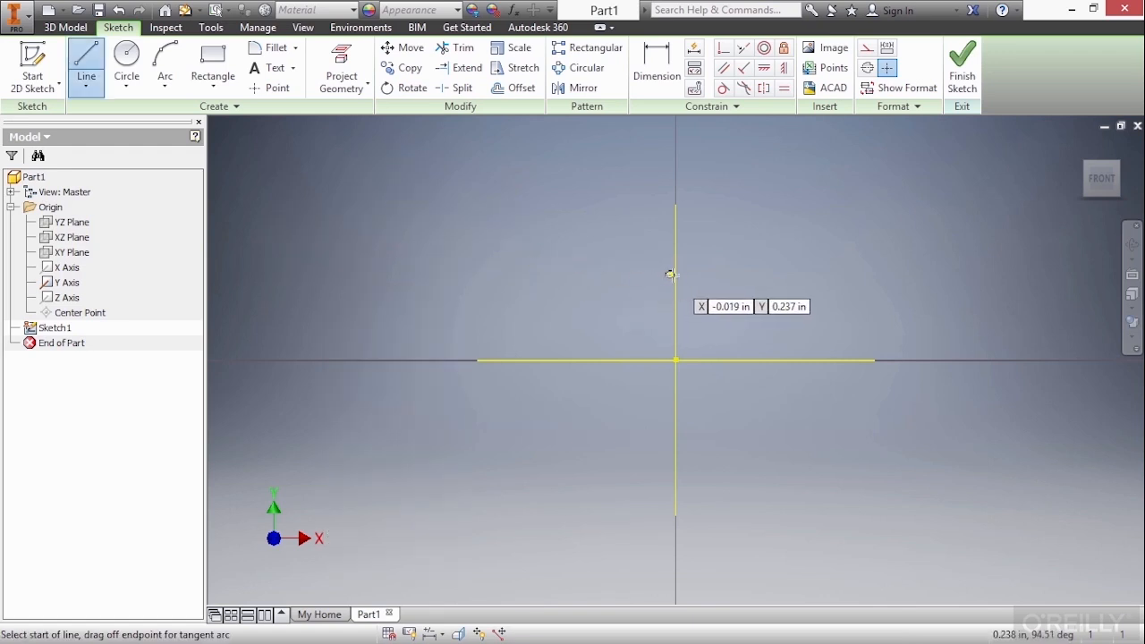
mouse_move(681, 213)
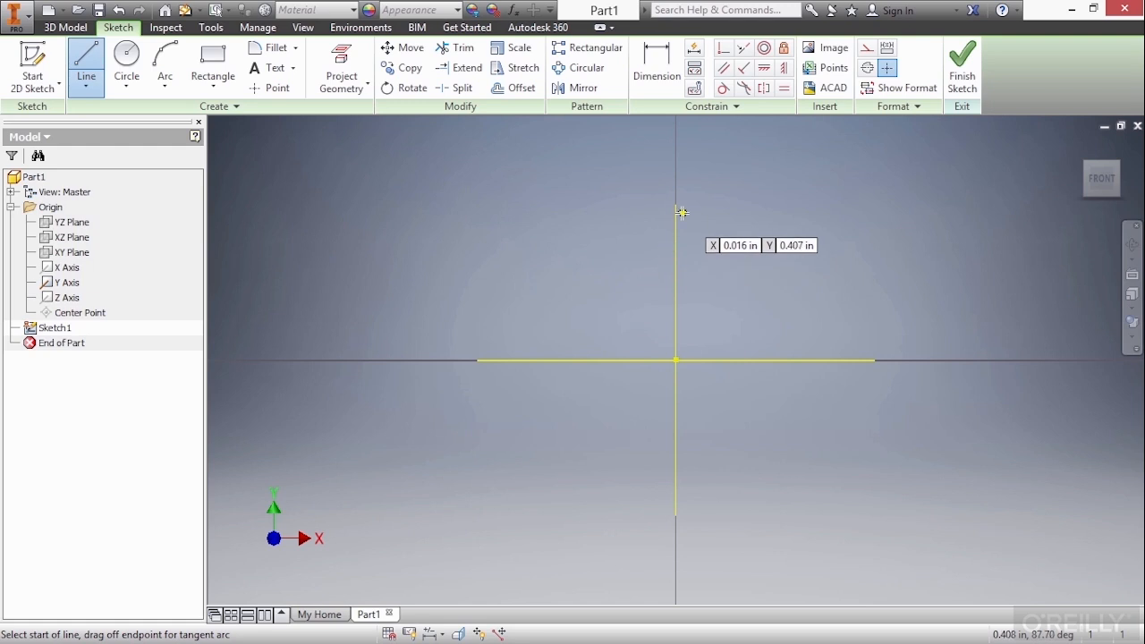
mouse_move(555, 383)
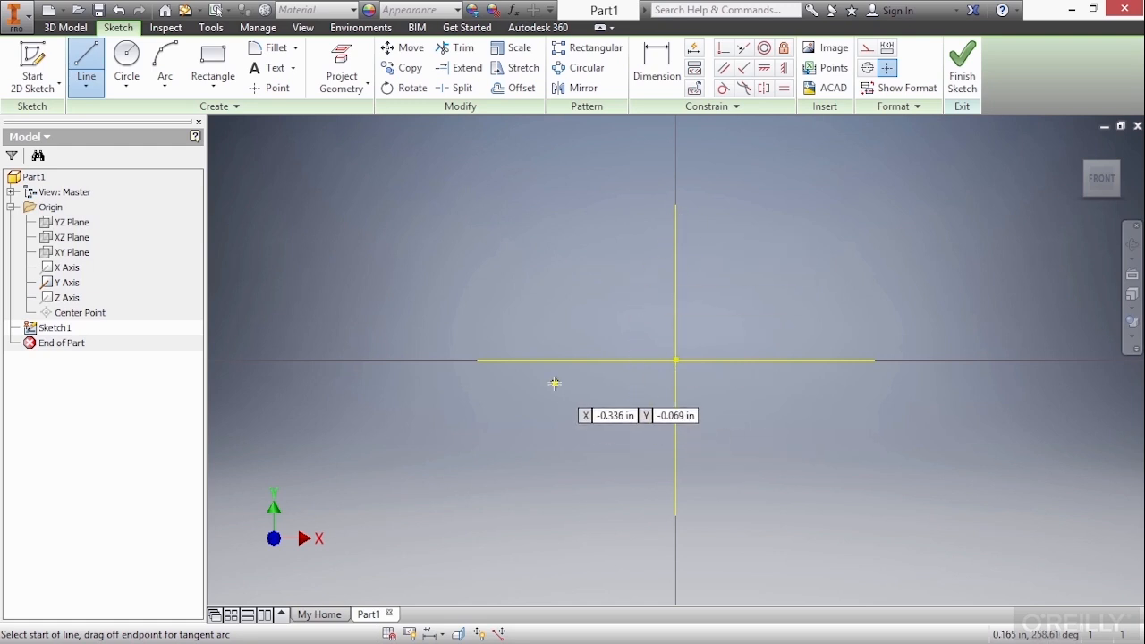
mouse_move(476, 360)
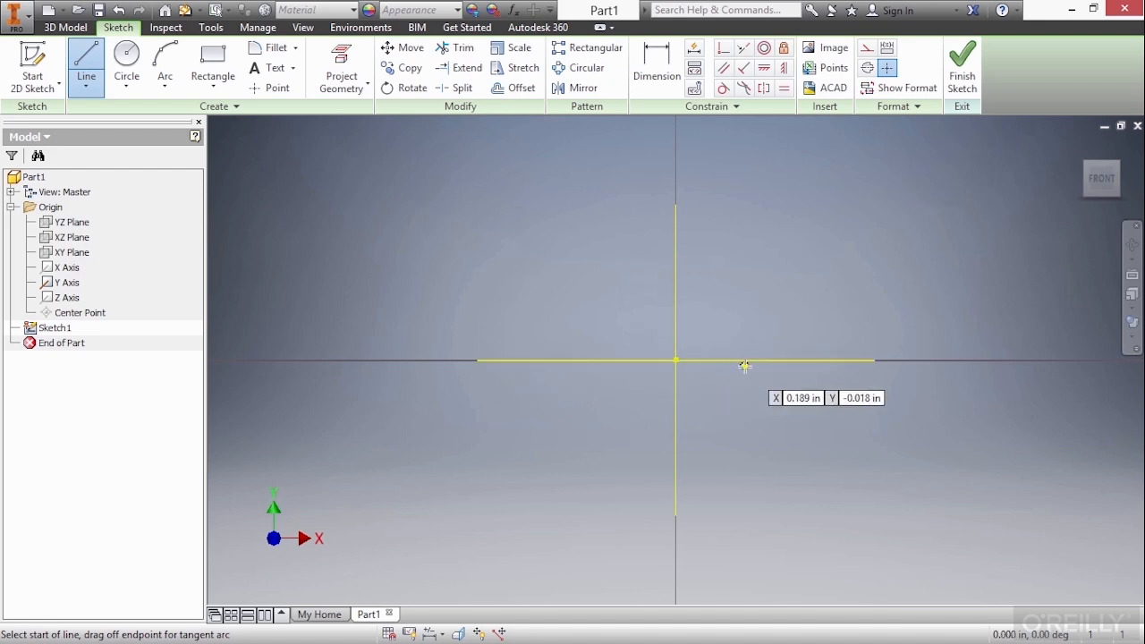
mouse_move(561, 300)
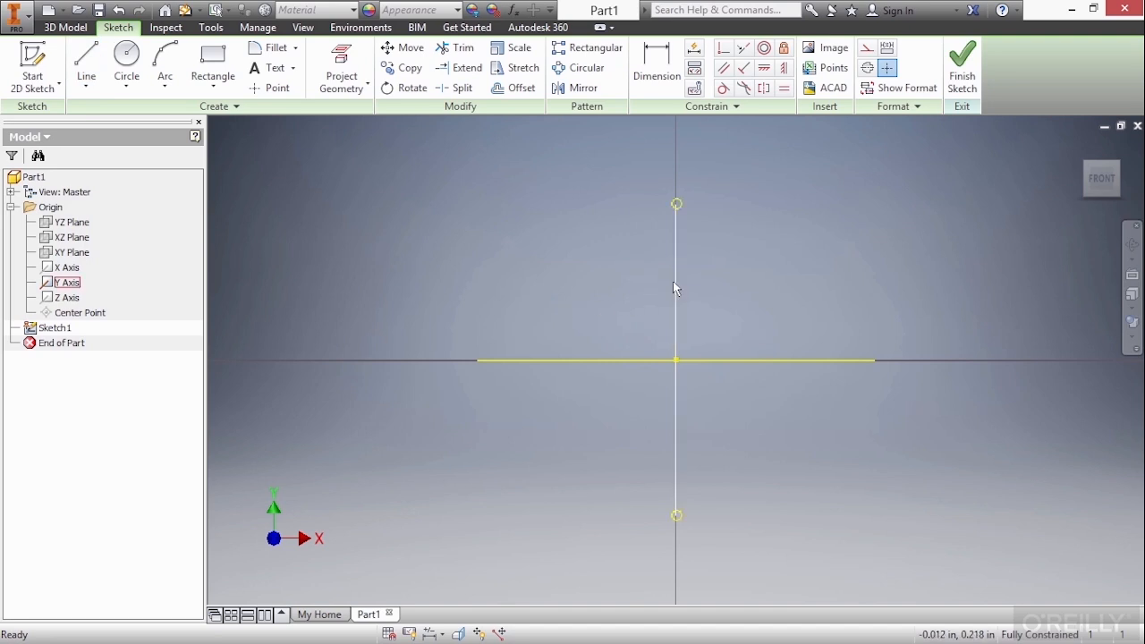
Project the Y axis into Sketch1 again and confirm with OK.
left_click(341, 68)
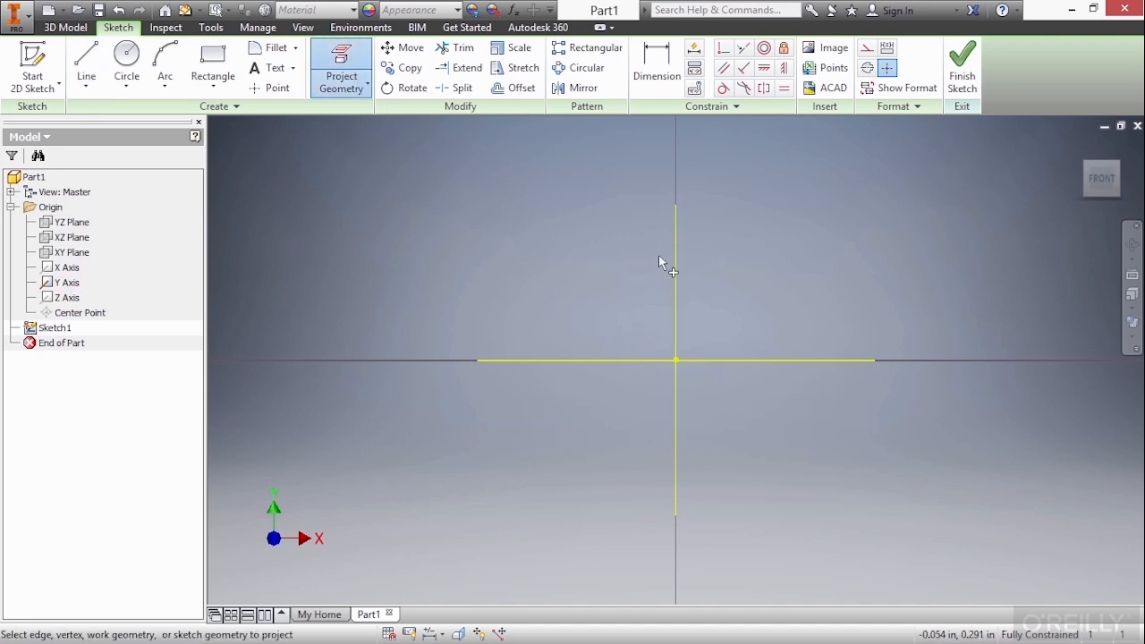
right_click(666, 263)
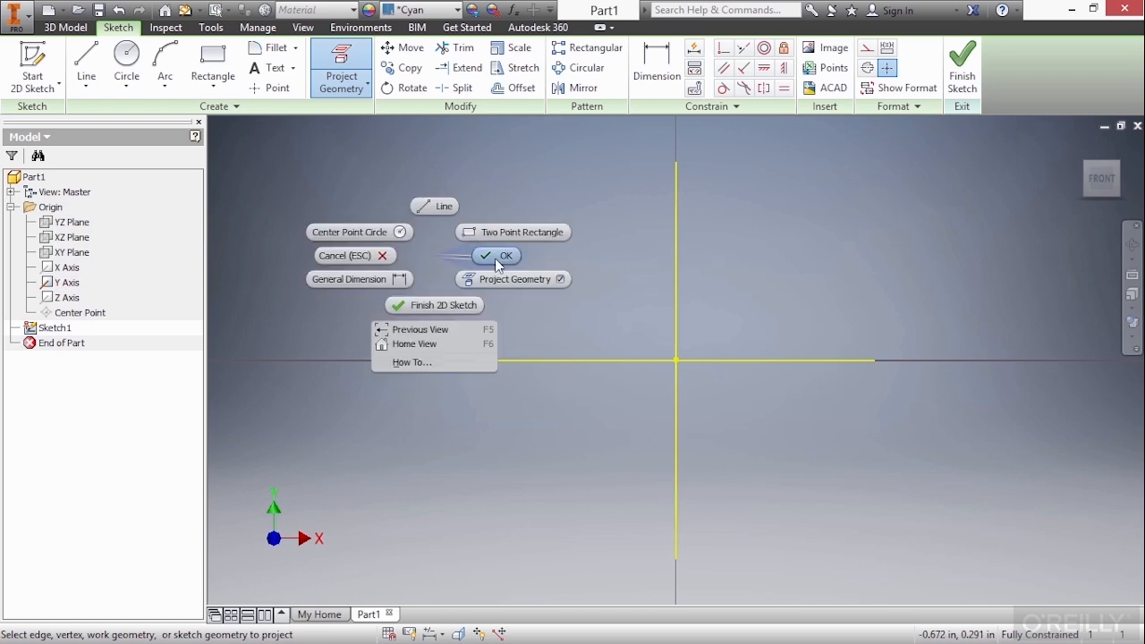
left_click(506, 255)
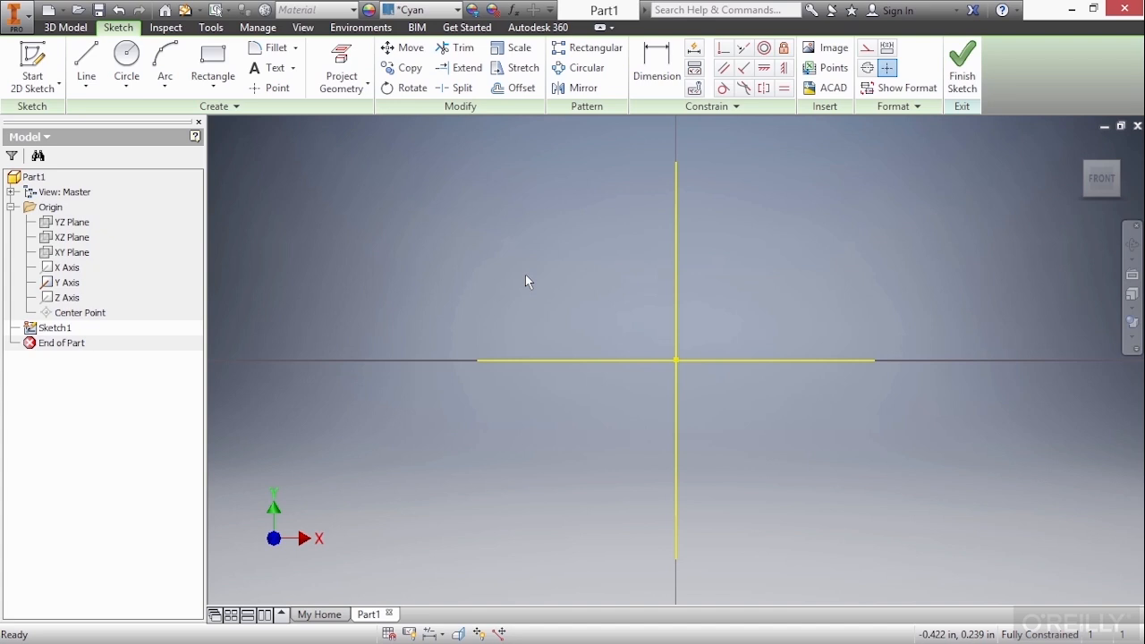
Finish Sketch1 from the right-click marking menu, returning to the 3D Model environment.
right_click(526, 281)
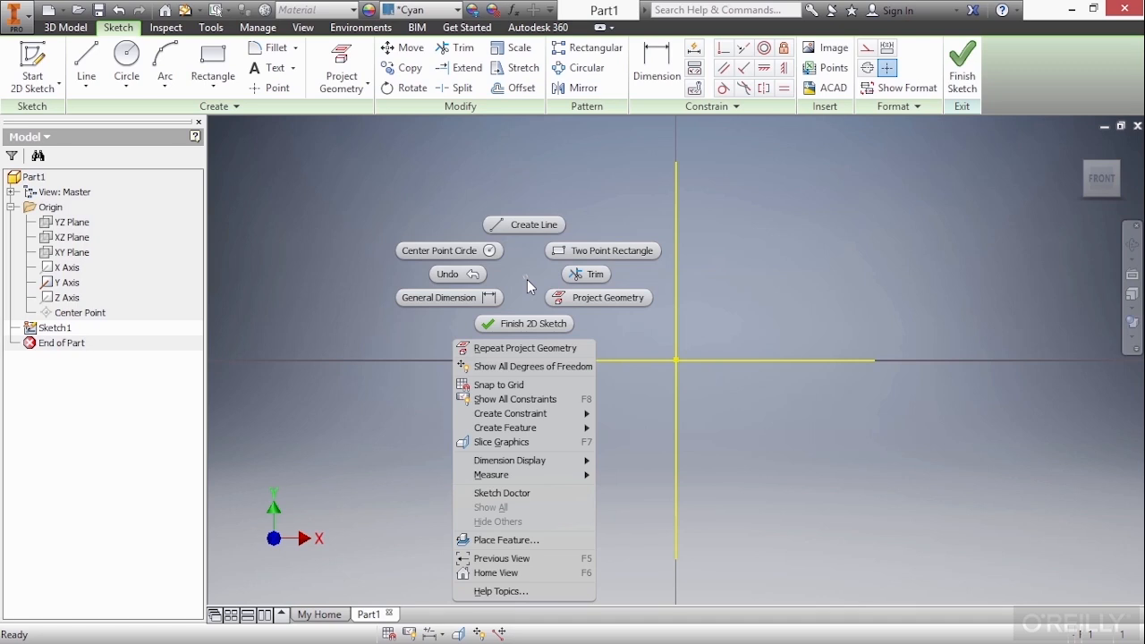
mouse_move(524, 323)
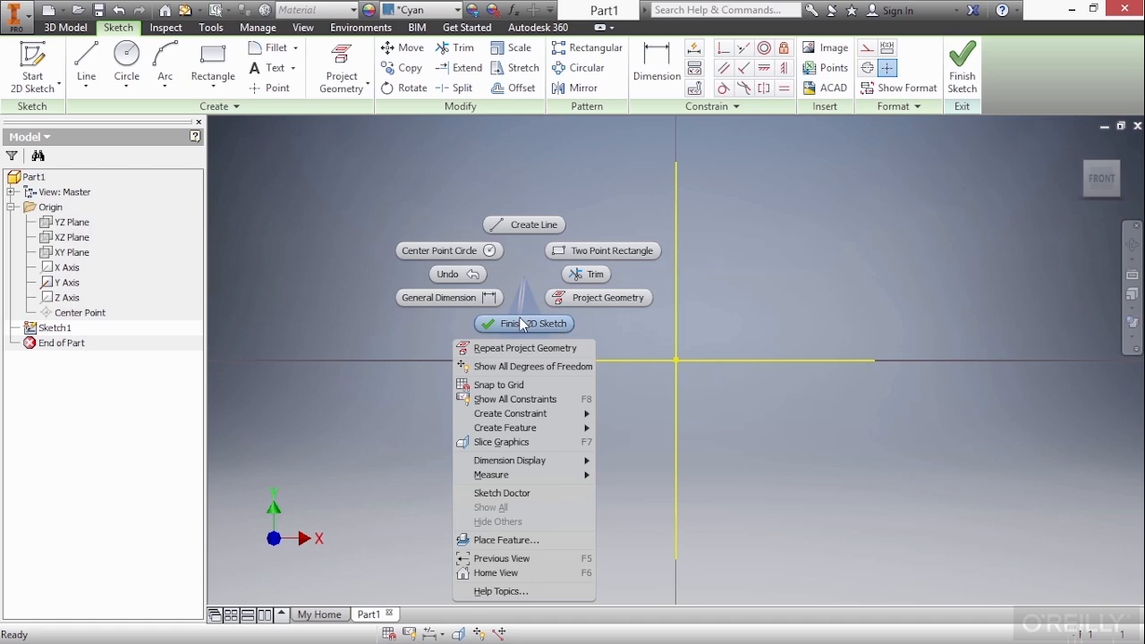
left_click(522, 323)
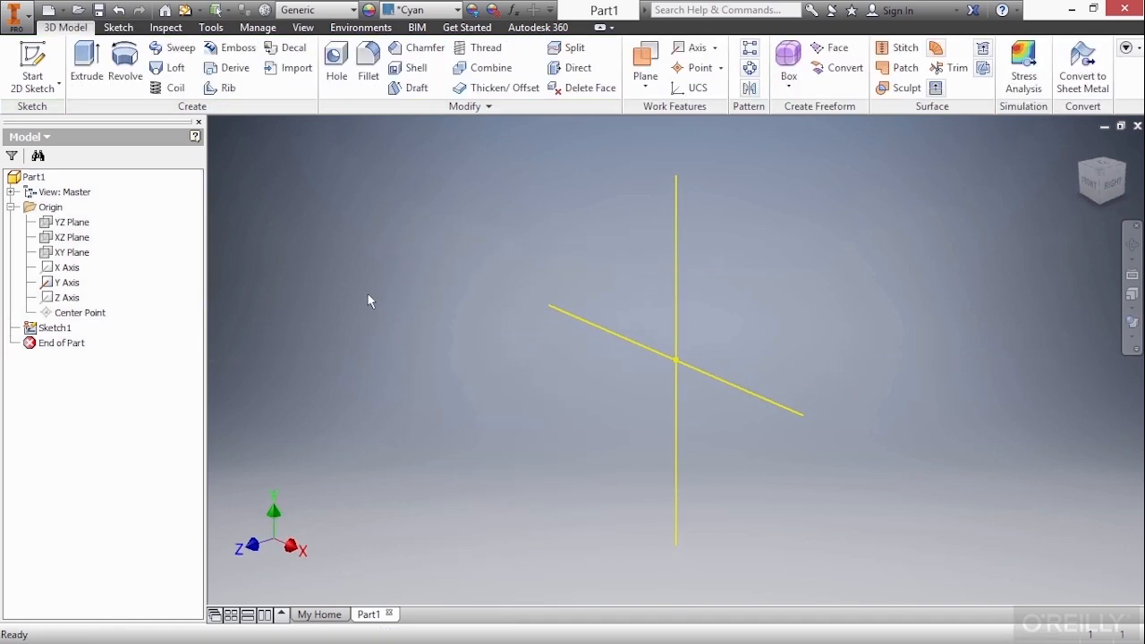
mouse_move(360, 292)
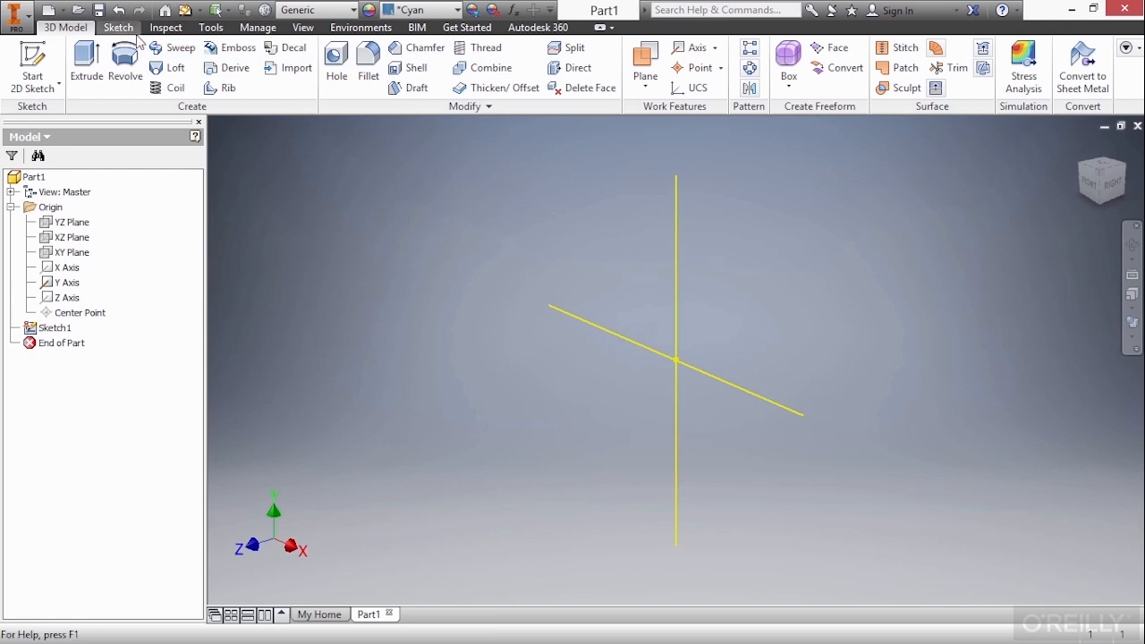
left_click(118, 27)
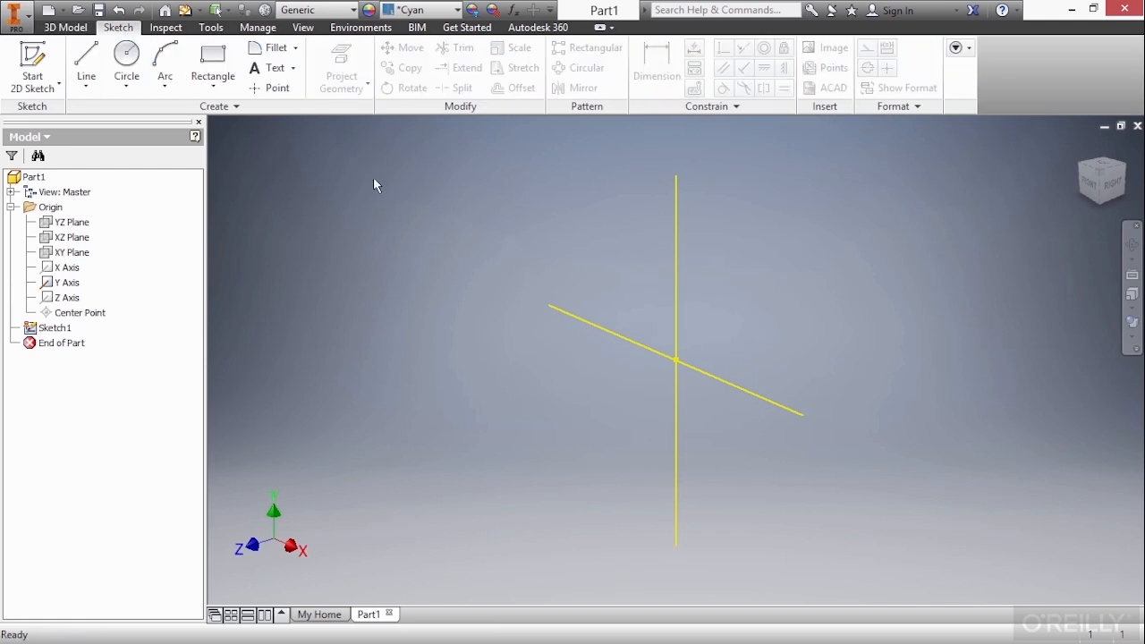
left_click(212, 63)
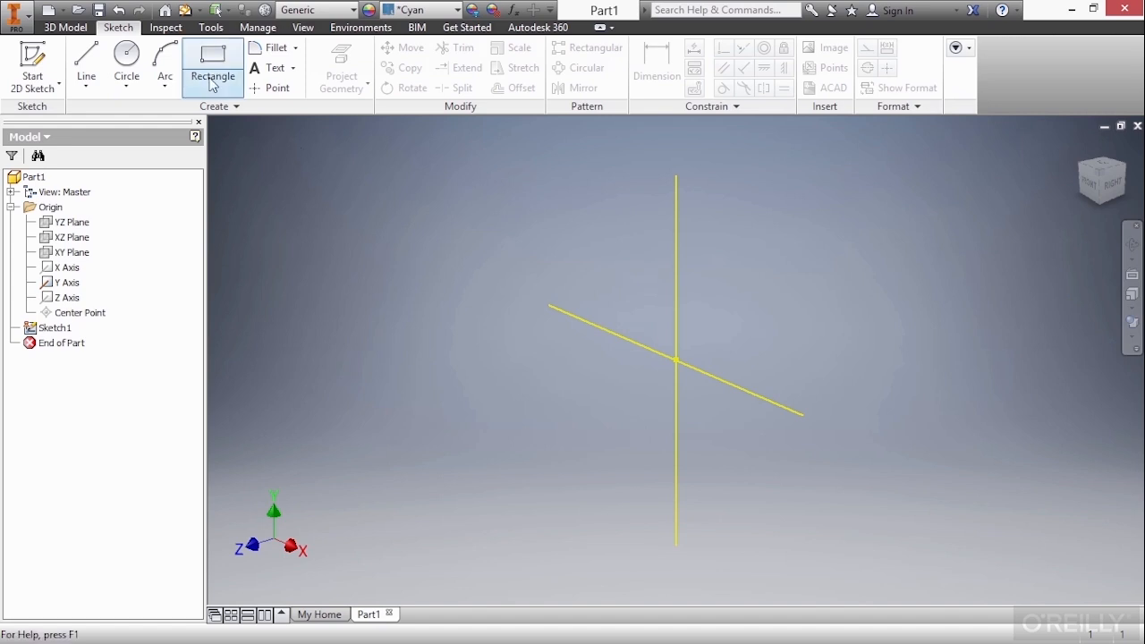
left_click(65, 26)
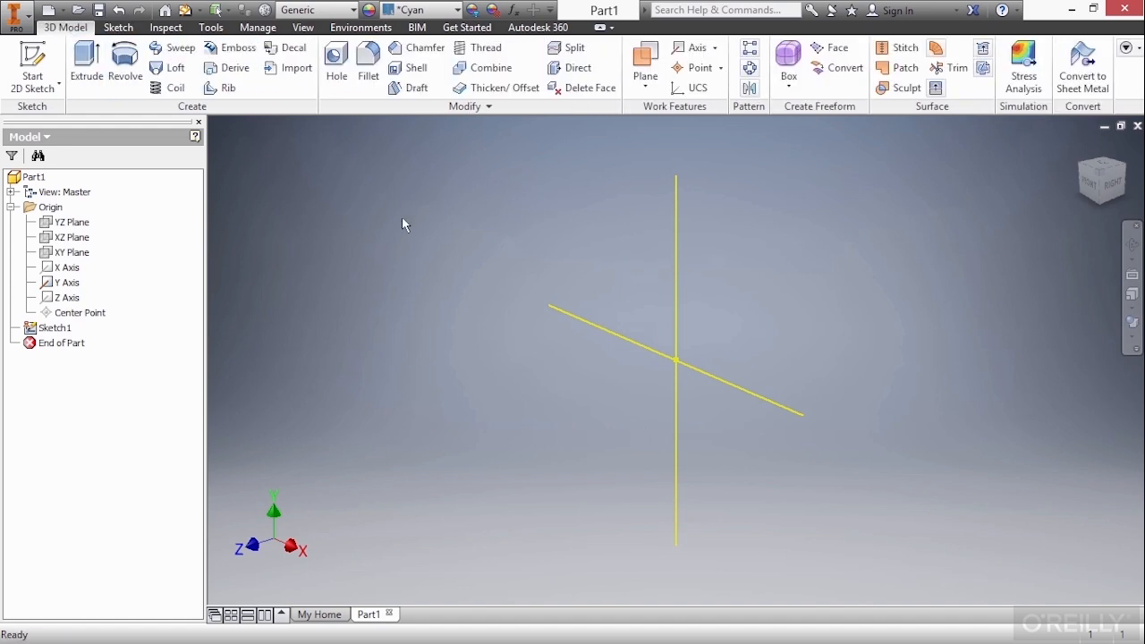
mouse_move(445, 291)
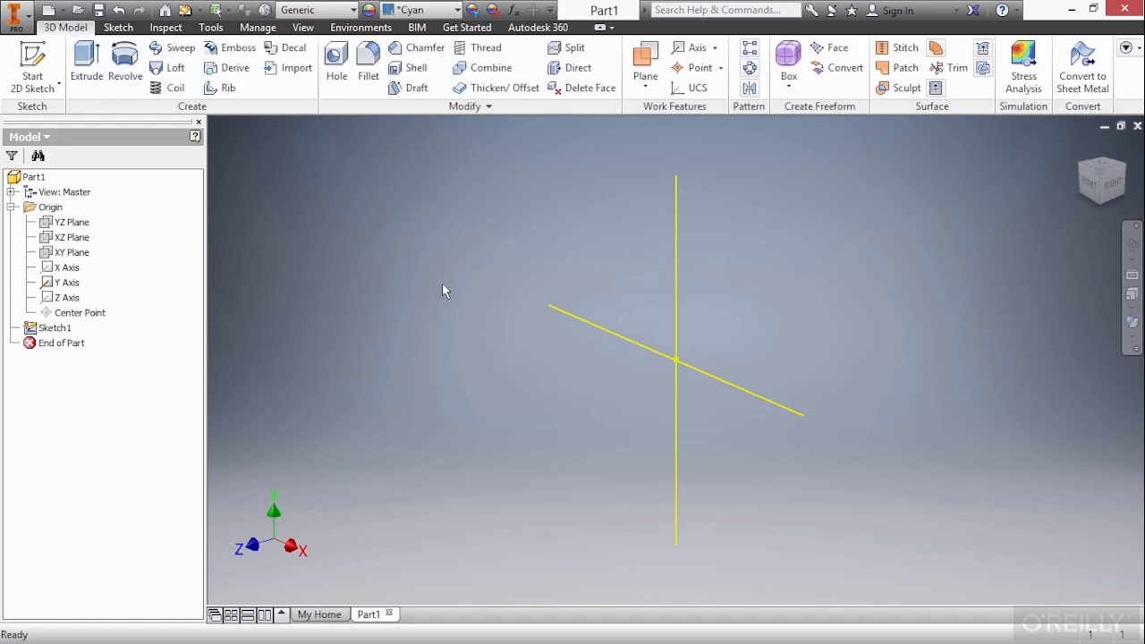